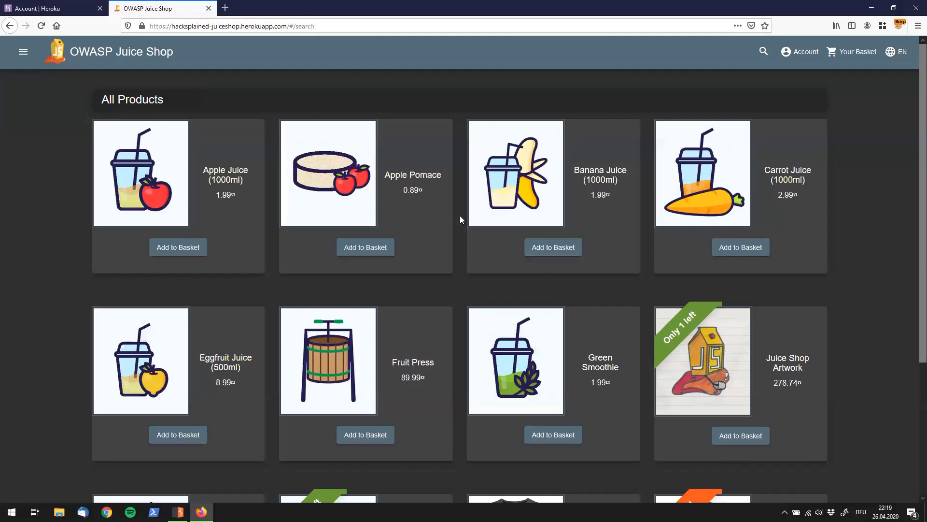
mouse_move(333, 5)
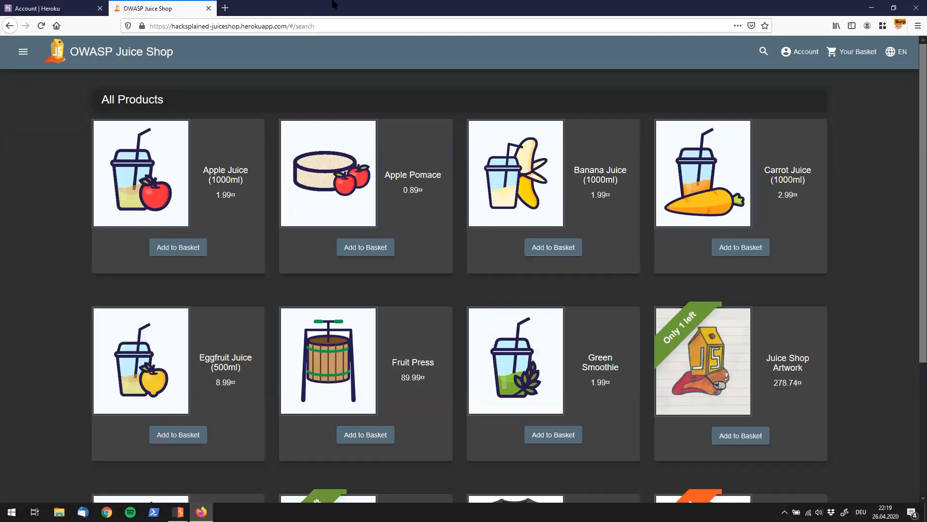
mouse_move(225, 8)
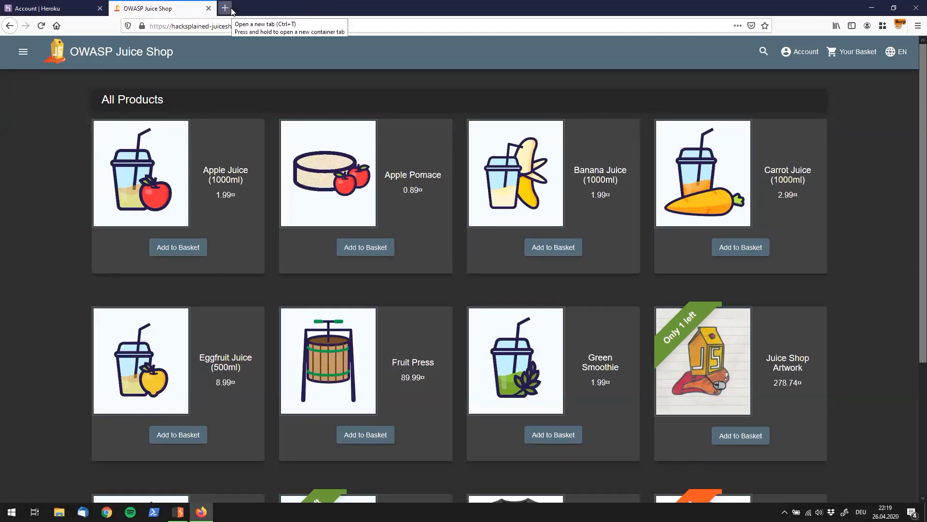
Step: In a fresh tab, search Google for 'owasp wstg' and open the OWASP/wstg GitHub result in a new tab
click(225, 8)
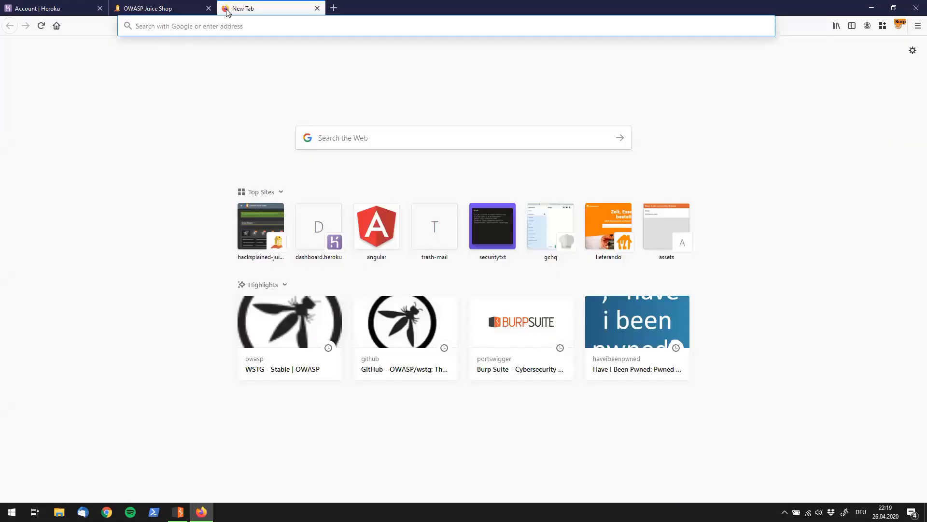
text(o)
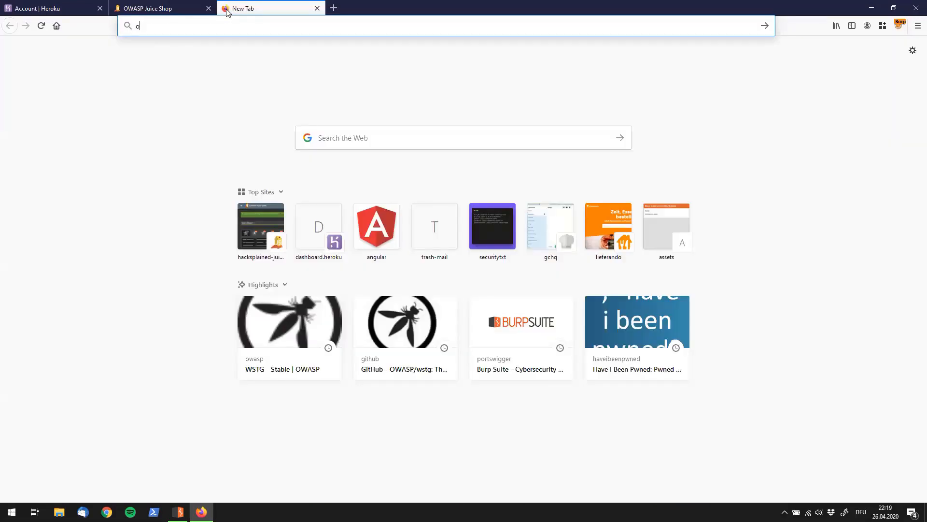
text(wasp+wstg)
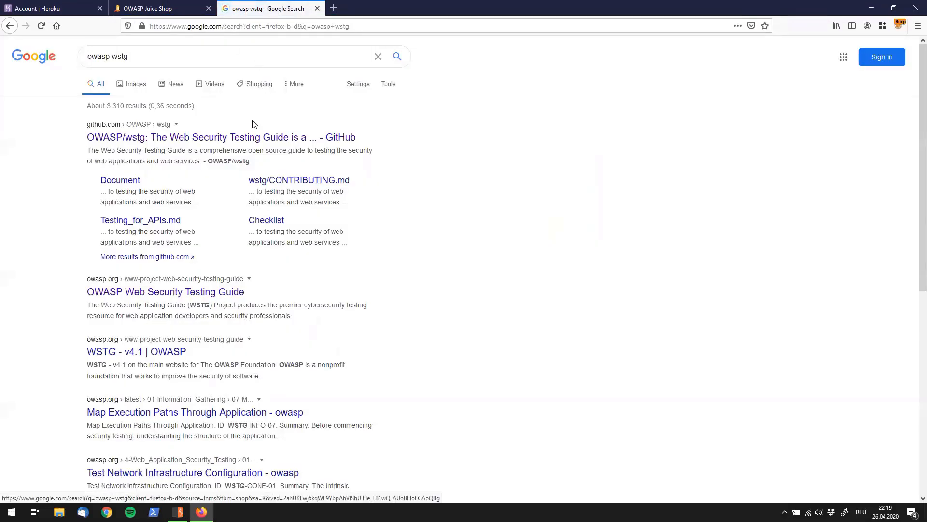
mouse_move(214, 146)
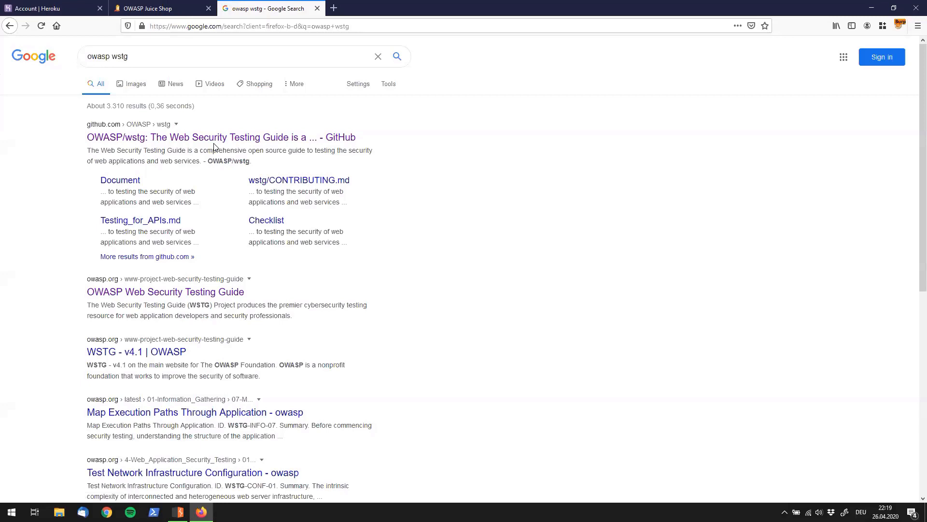
mouse_move(265, 145)
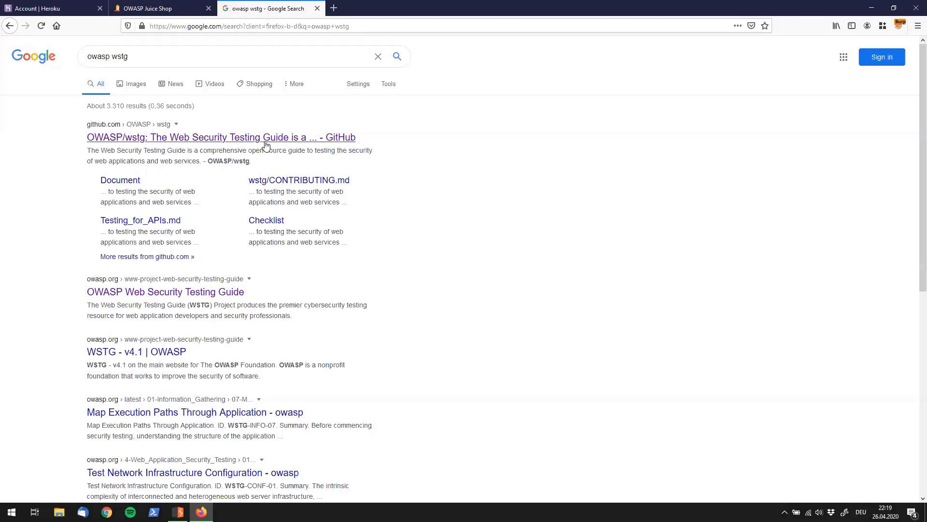
middle_click(221, 137)
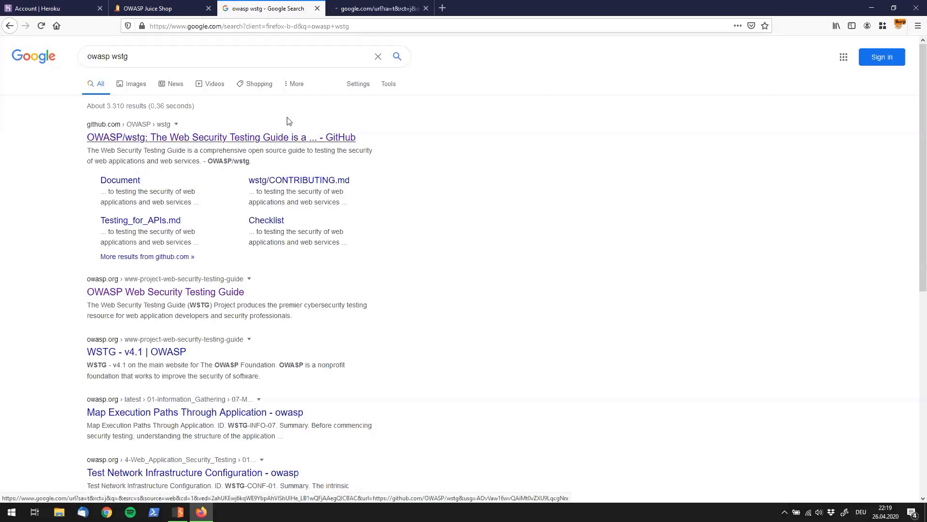
Step: Switch to the OWASP/wstg GitHub tab and follow its owasp.org project link
click(221, 136)
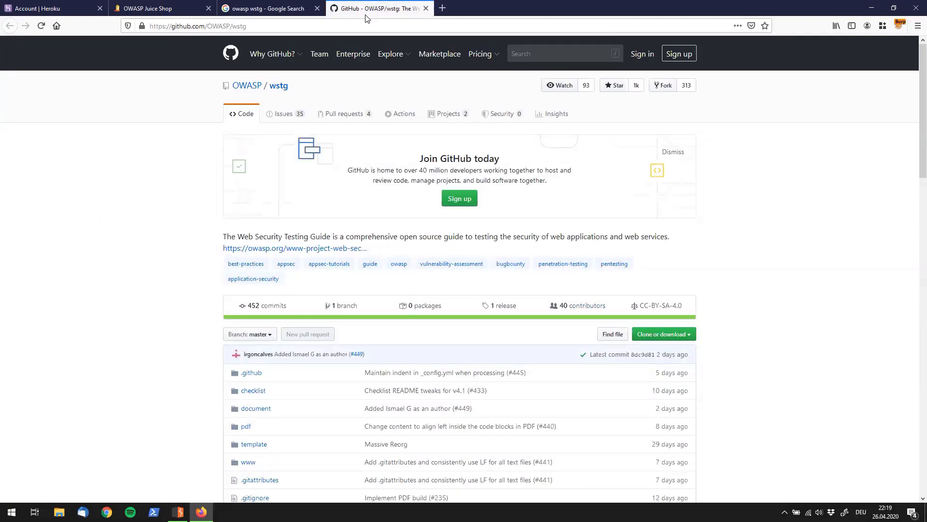
mouse_move(346, 253)
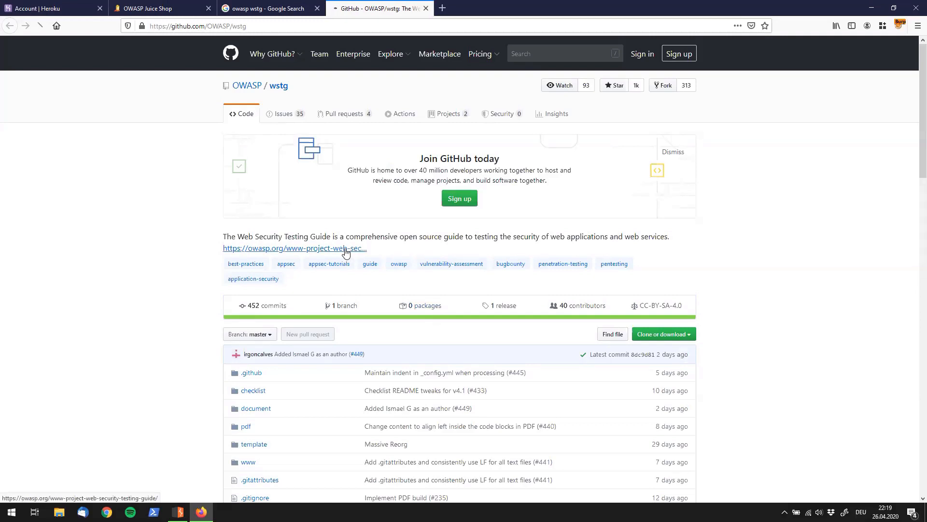
click(294, 247)
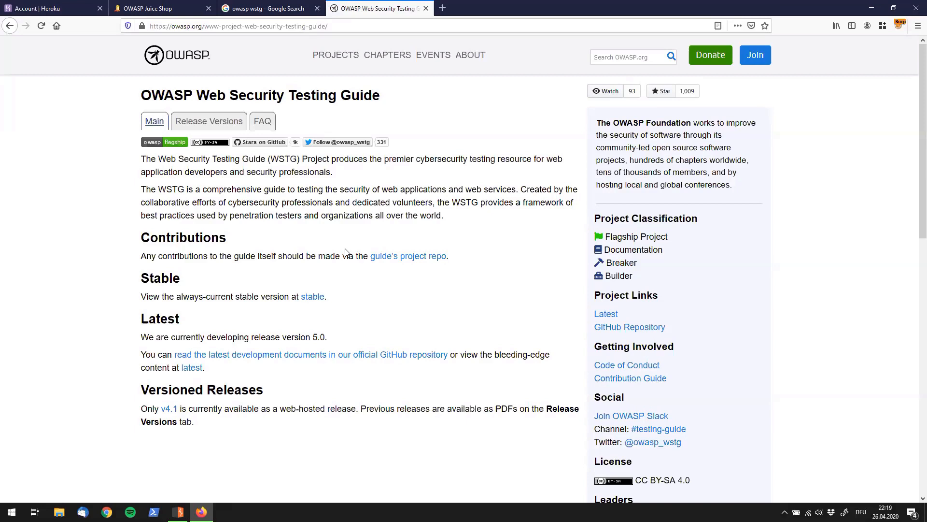
mouse_move(171, 112)
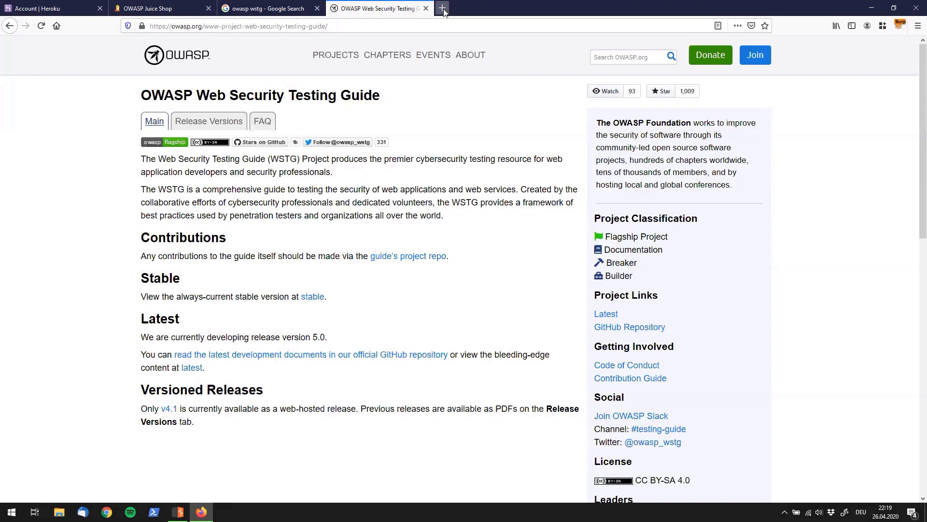
mouse_move(442, 7)
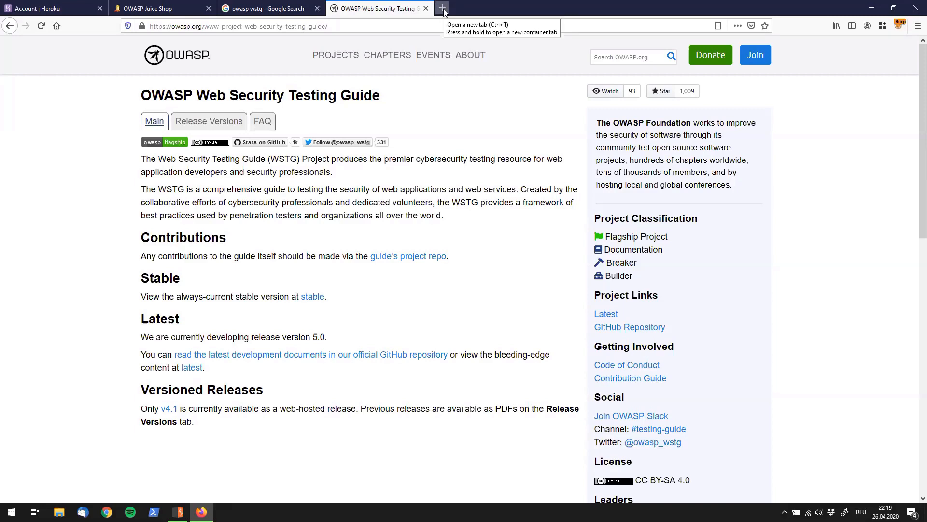
mouse_move(180, 59)
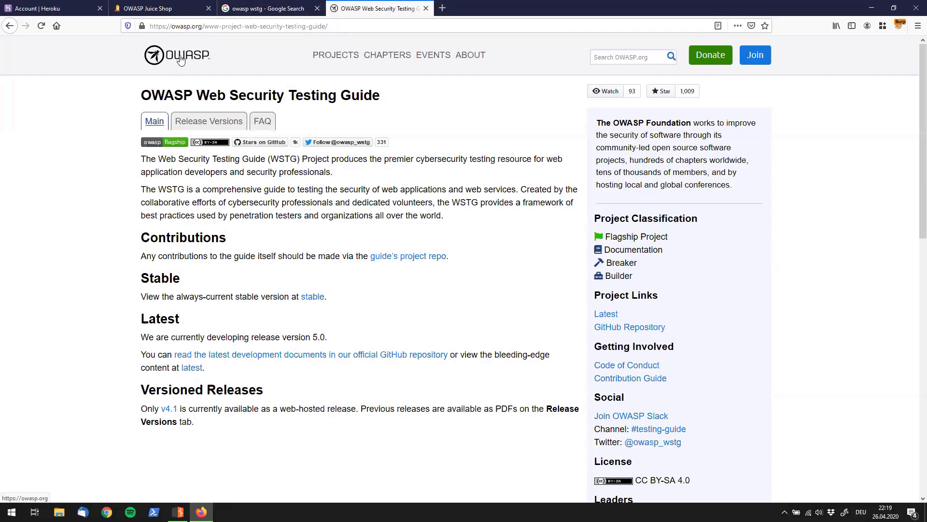
click(177, 54)
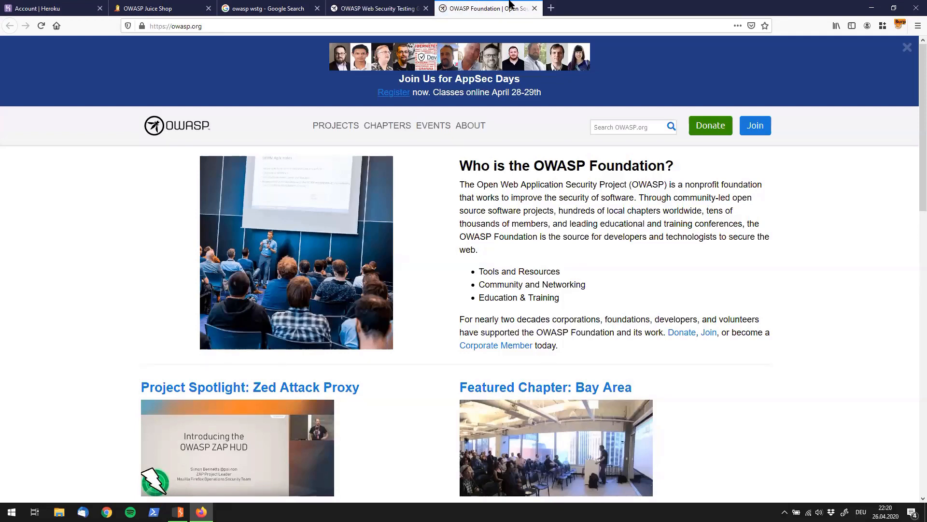
mouse_move(506, 154)
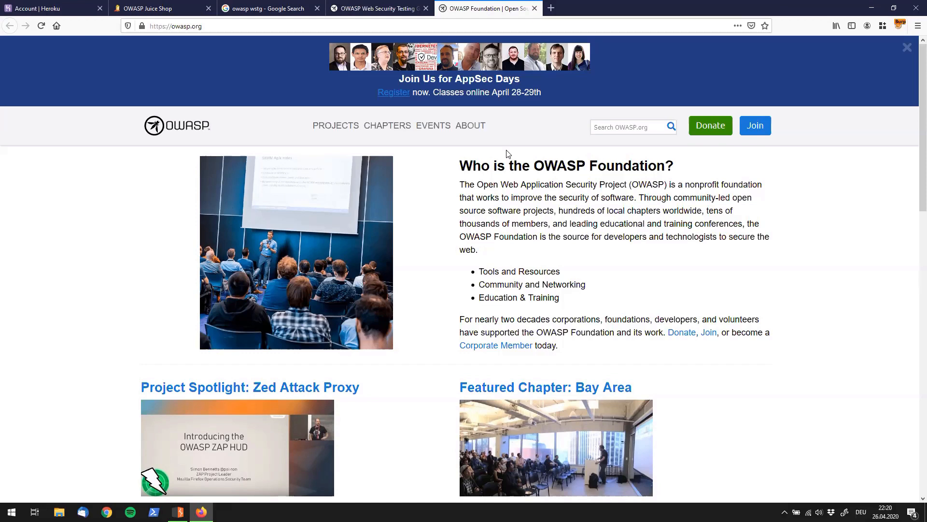
mouse_move(294, 151)
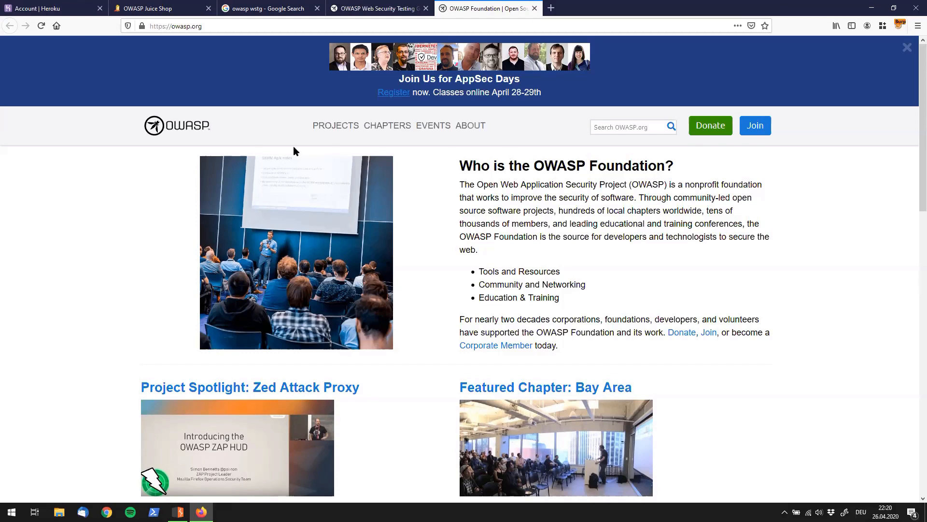
click(335, 126)
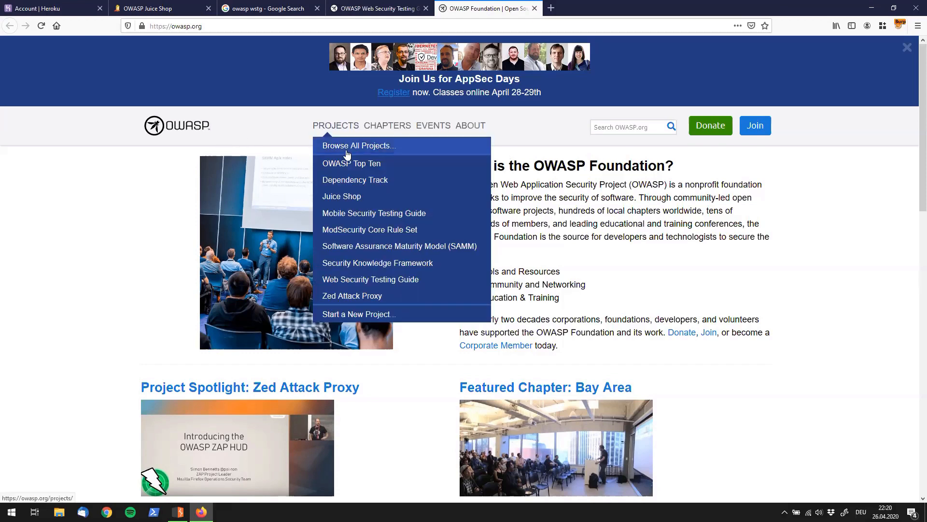
mouse_move(351, 164)
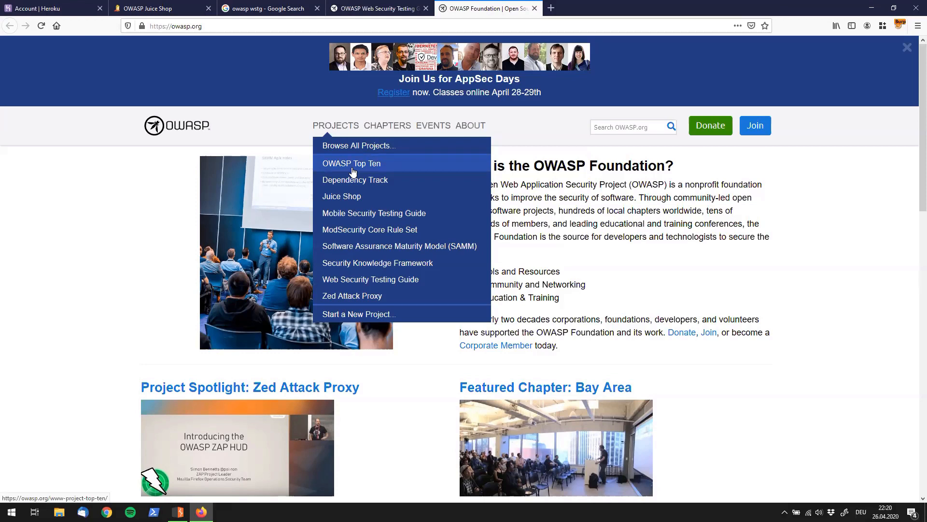
mouse_move(342, 196)
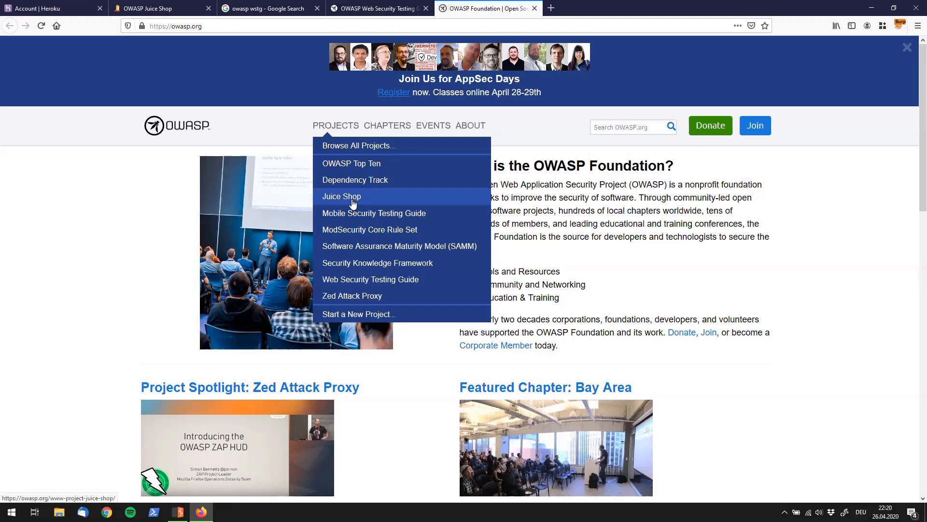
click(370, 280)
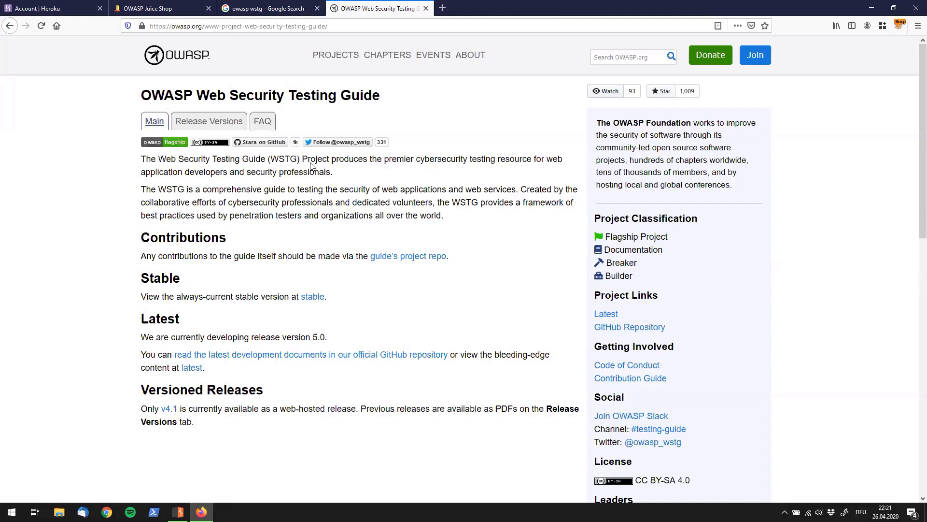
mouse_move(347, 284)
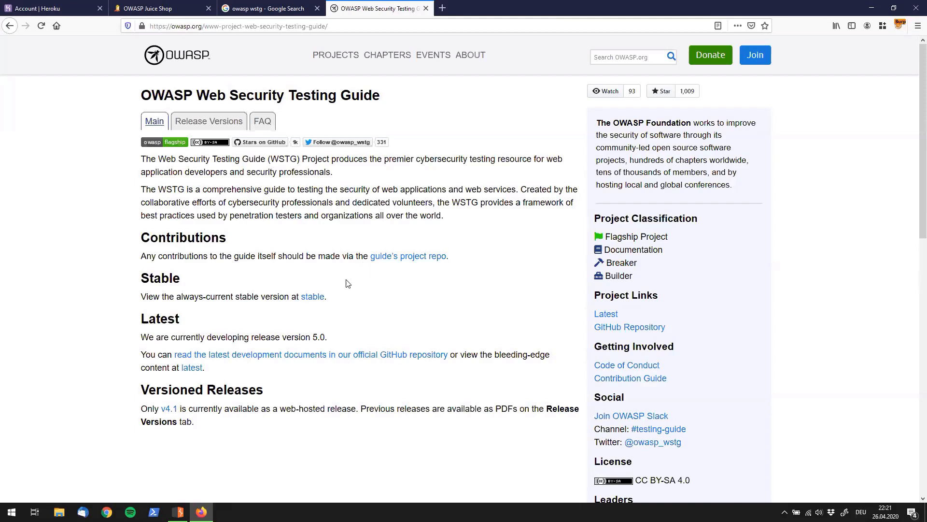
mouse_move(313, 298)
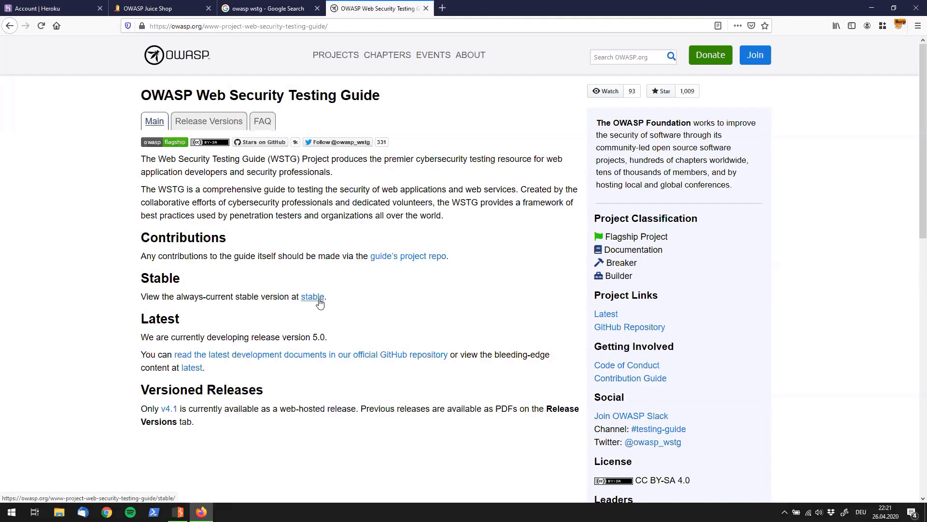
Step: Open the stable Web Security Testing Guide and scroll through its contents
click(313, 296)
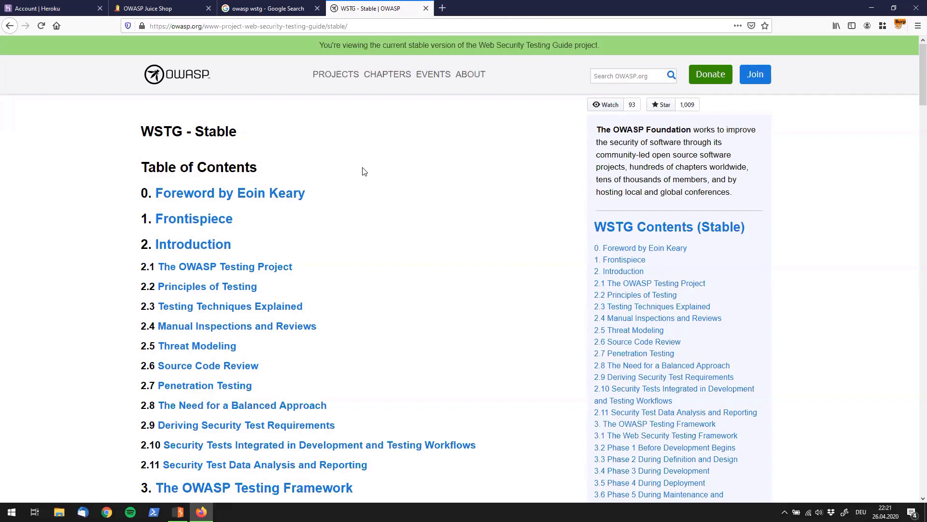
mouse_move(356, 172)
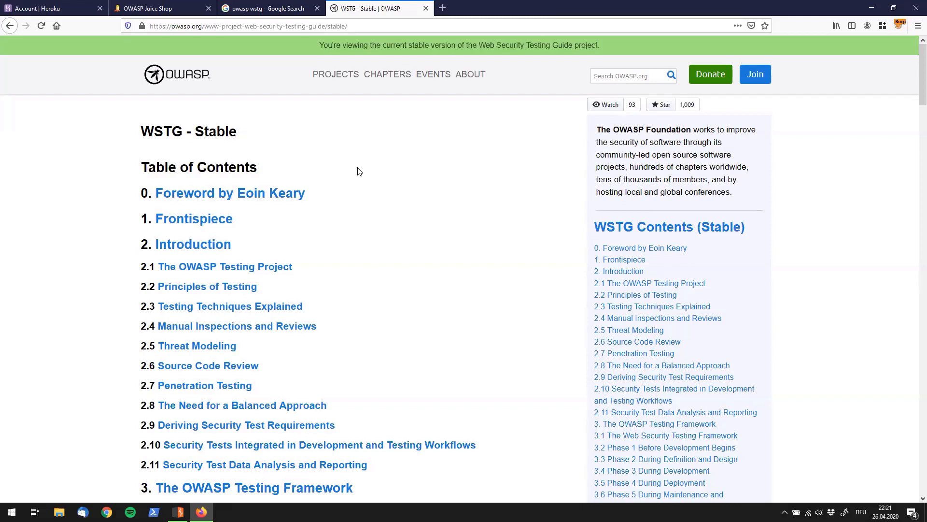
mouse_move(147, 201)
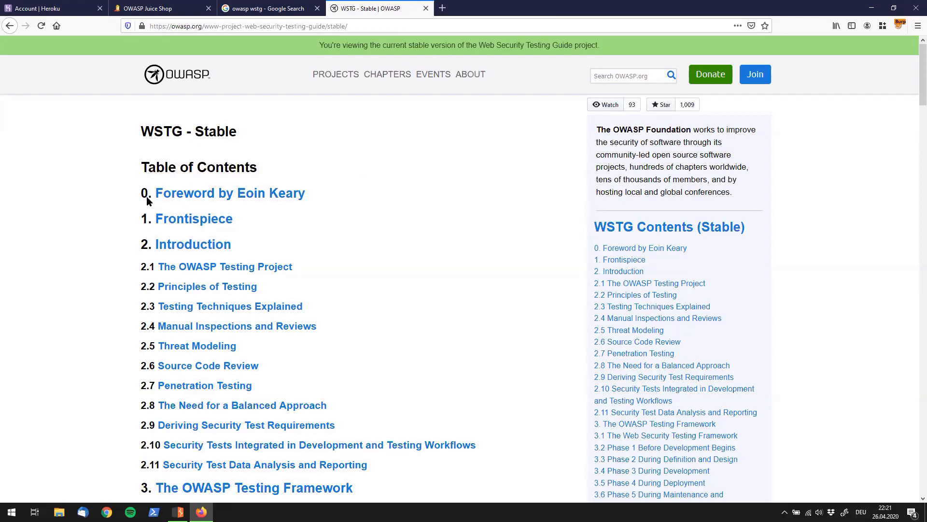
scroll(down, 3)
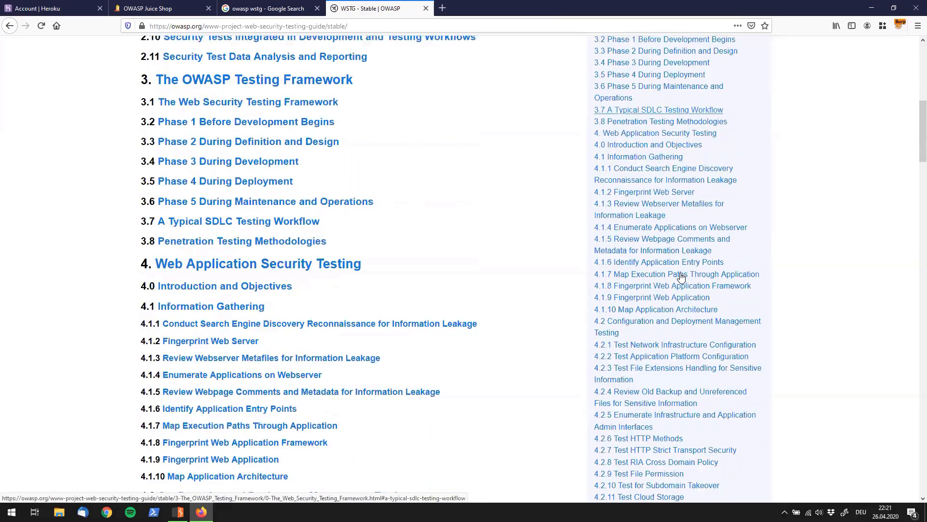
scroll(down, 3)
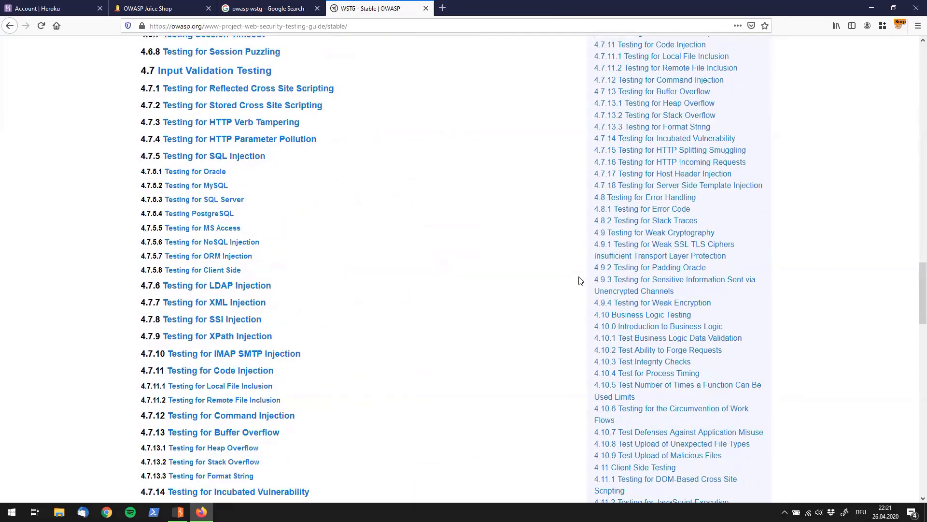
scroll(down, 3)
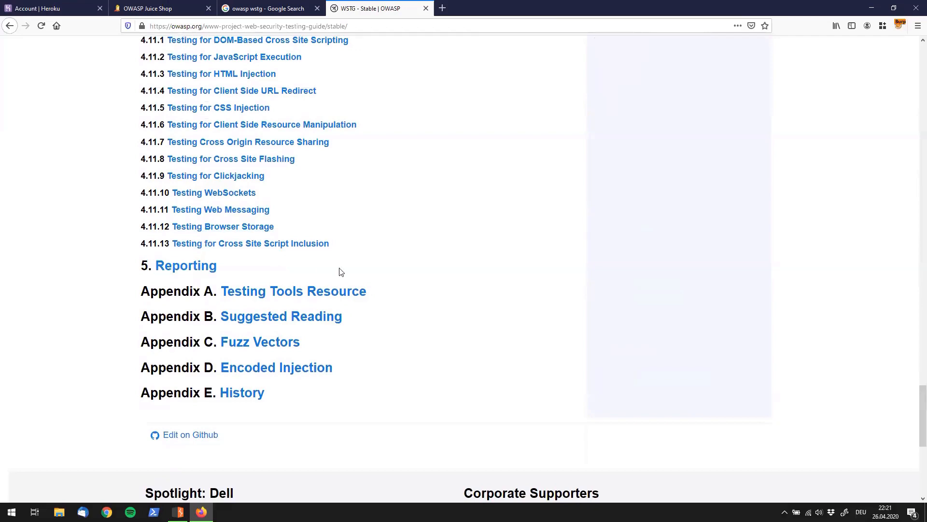
mouse_move(421, 313)
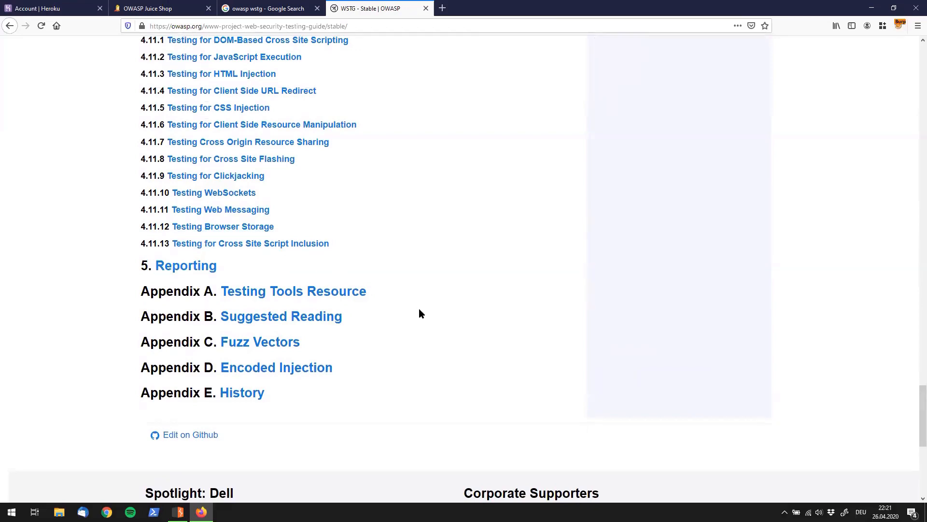
scroll(up, 3)
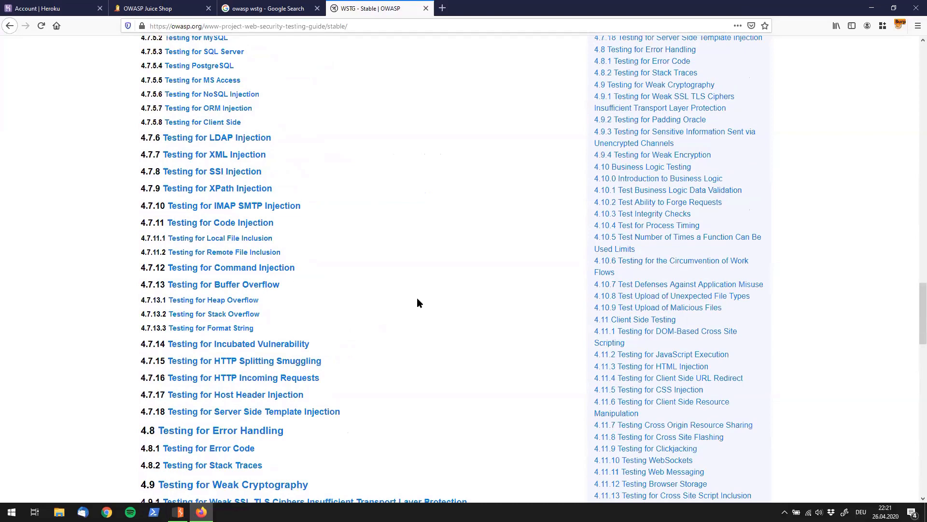
scroll(up, 3)
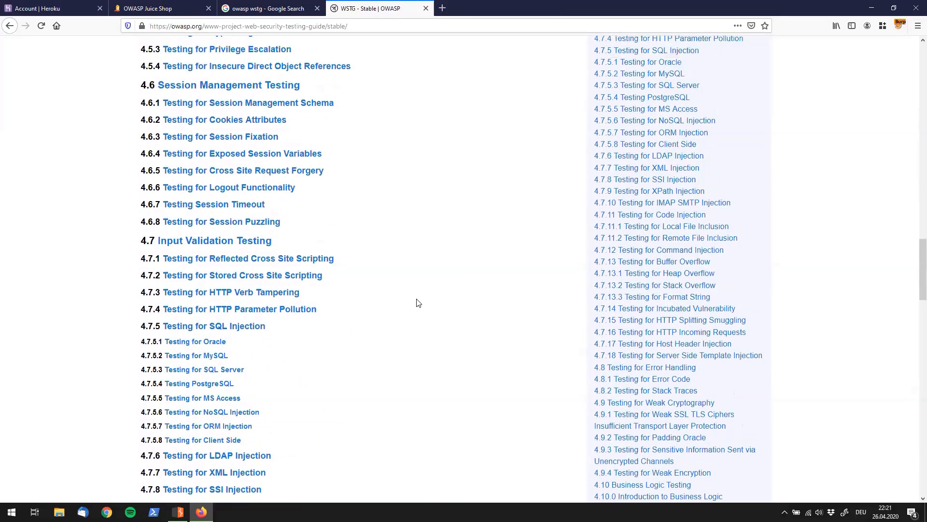
scroll(up, 3)
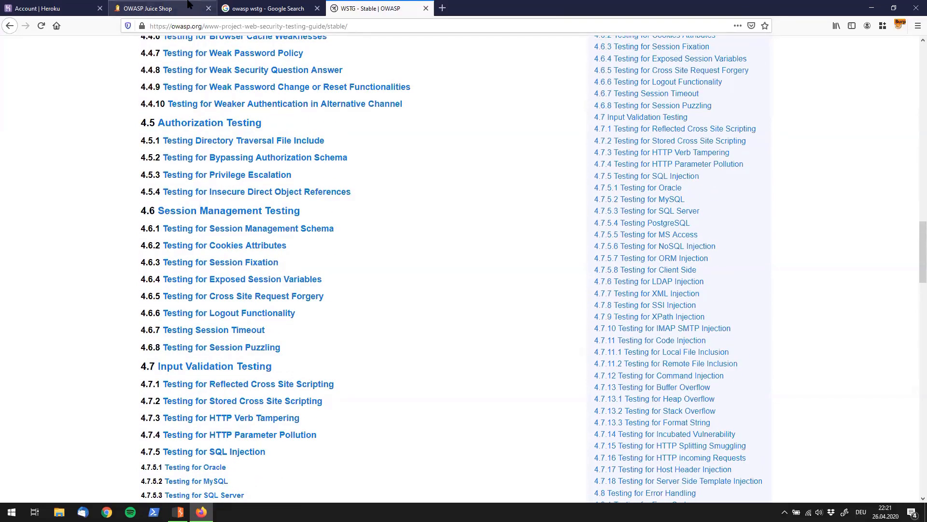
Step: Glance at the Juice Shop tab, then return to the guide's contents near section 4.4
click(153, 8)
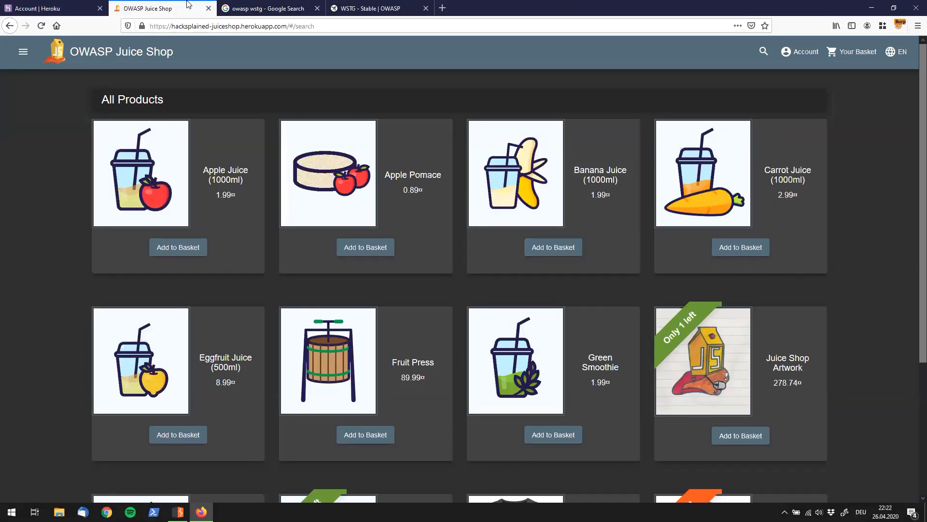
click(367, 8)
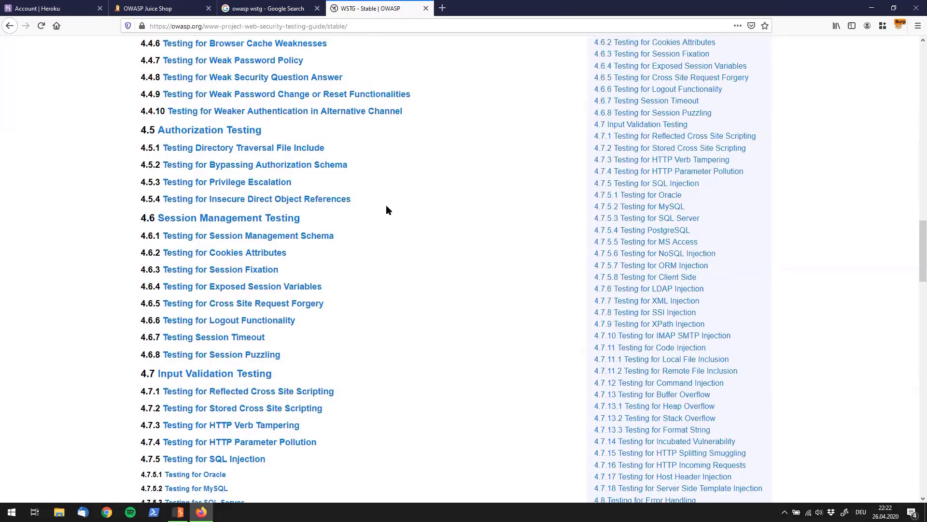
scroll(up, 3)
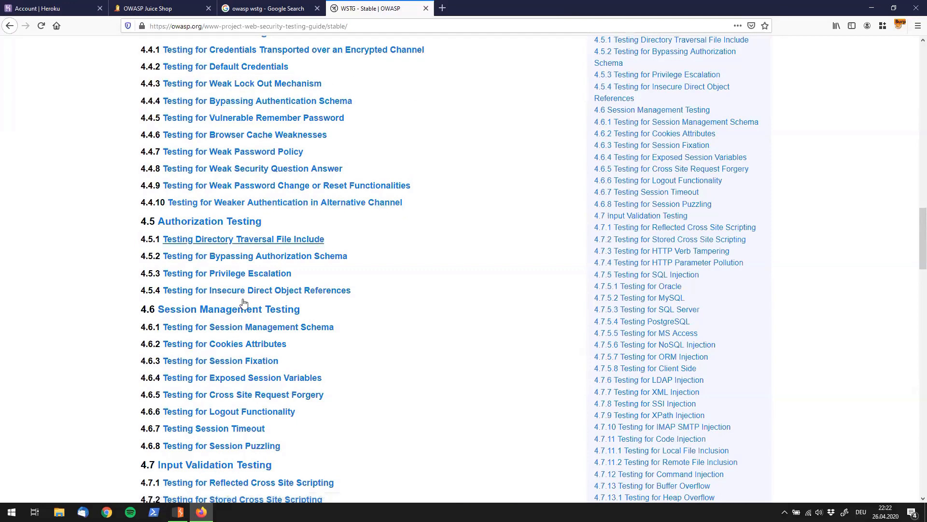
mouse_move(319, 224)
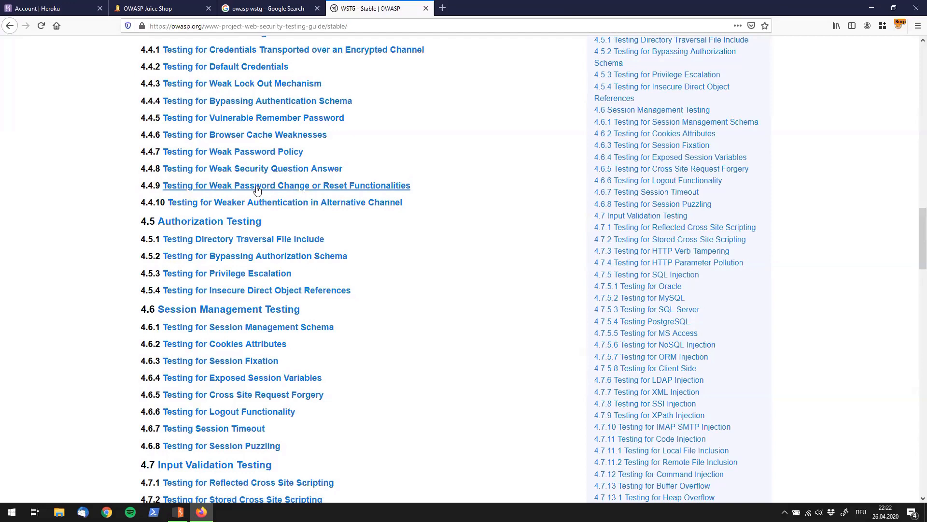
mouse_move(196, 194)
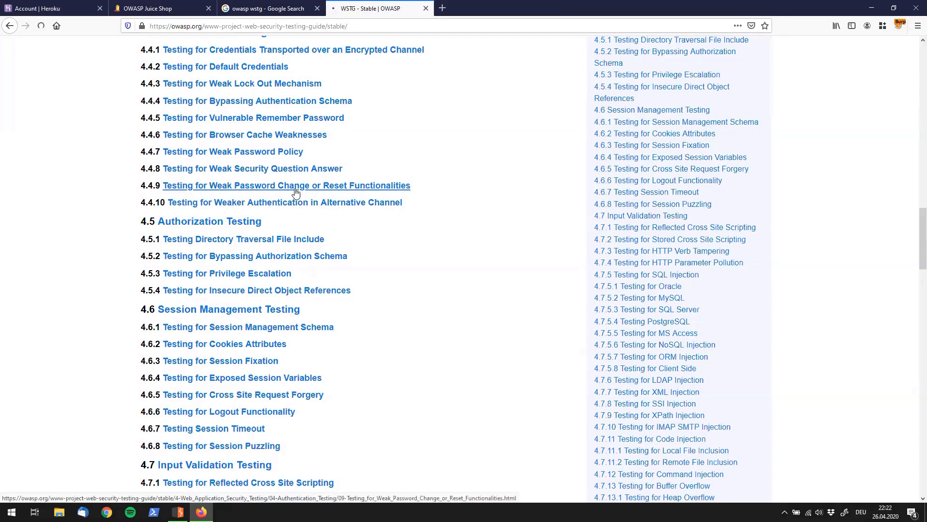
Step: Read article 4.4.9, Testing for Weak Password Change or Reset, then return to Juice Shop
click(285, 185)
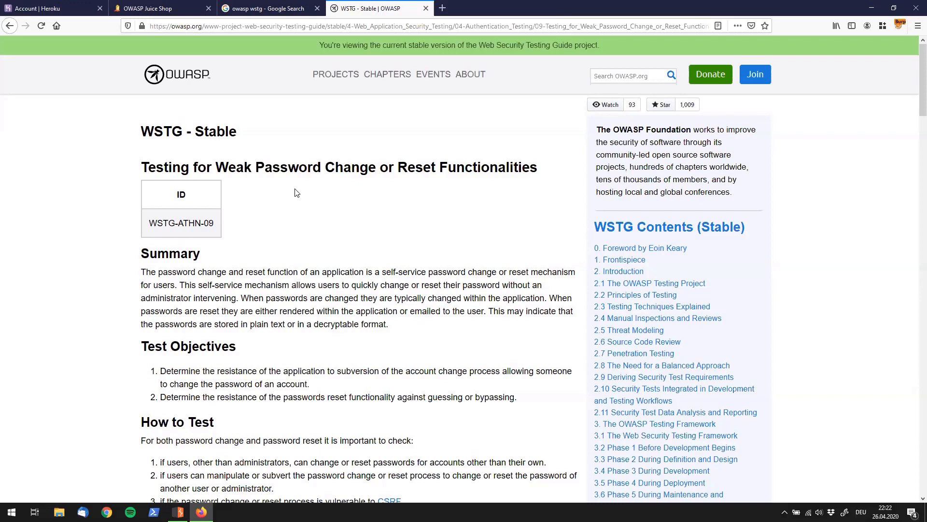
mouse_move(195, 166)
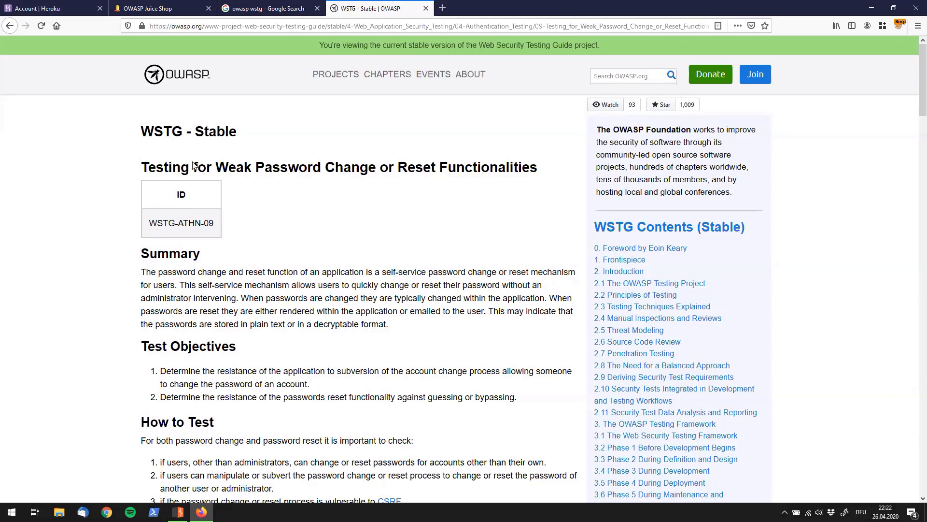
triple_click(340, 166)
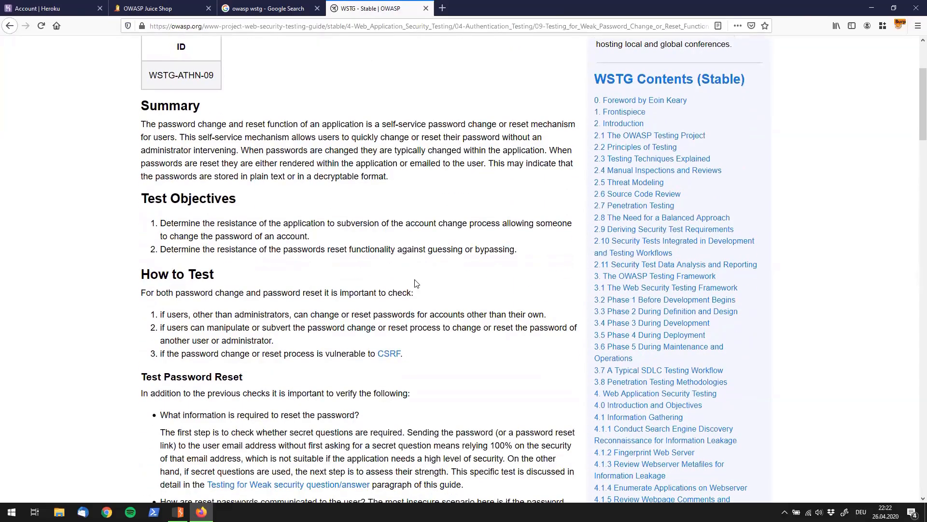
mouse_move(224, 164)
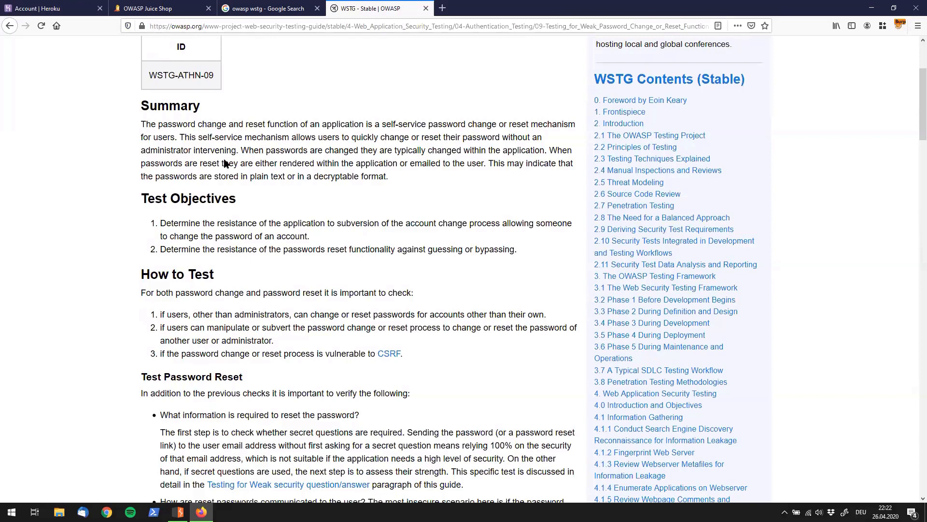
mouse_move(218, 165)
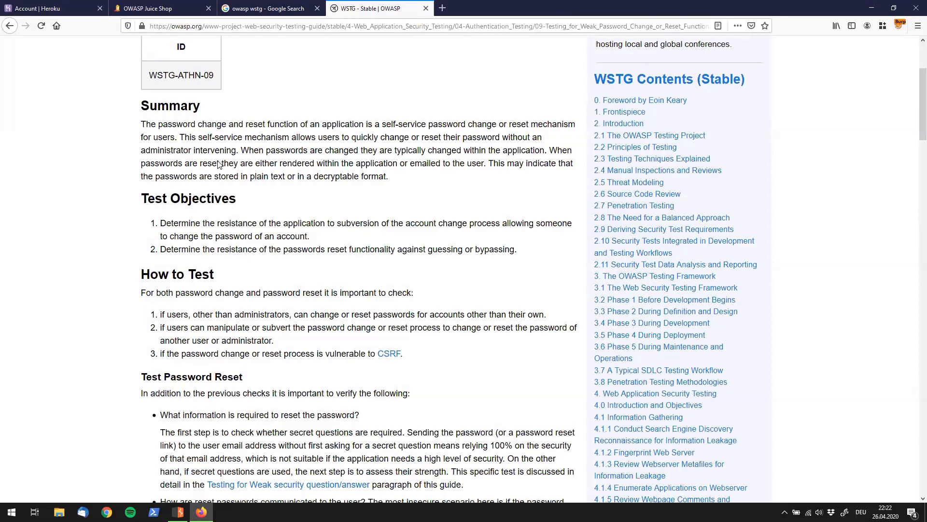
mouse_move(221, 227)
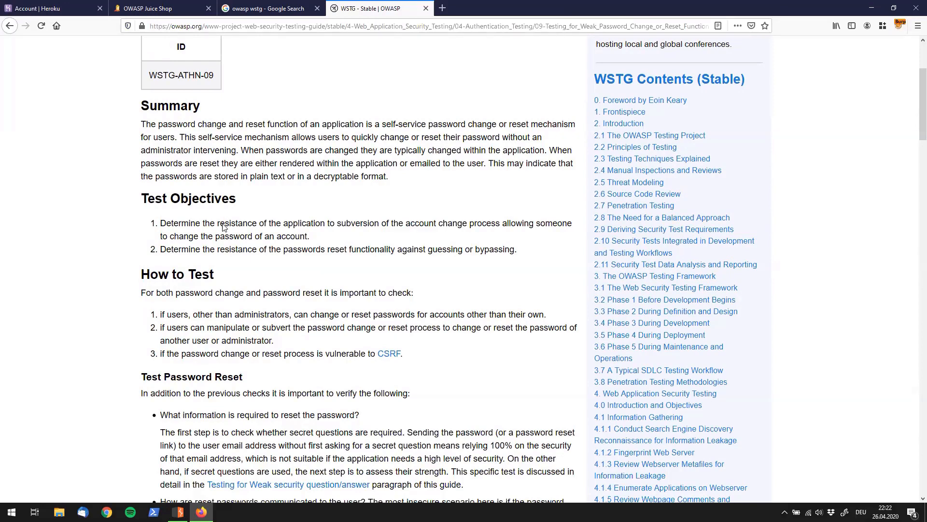
mouse_move(190, 213)
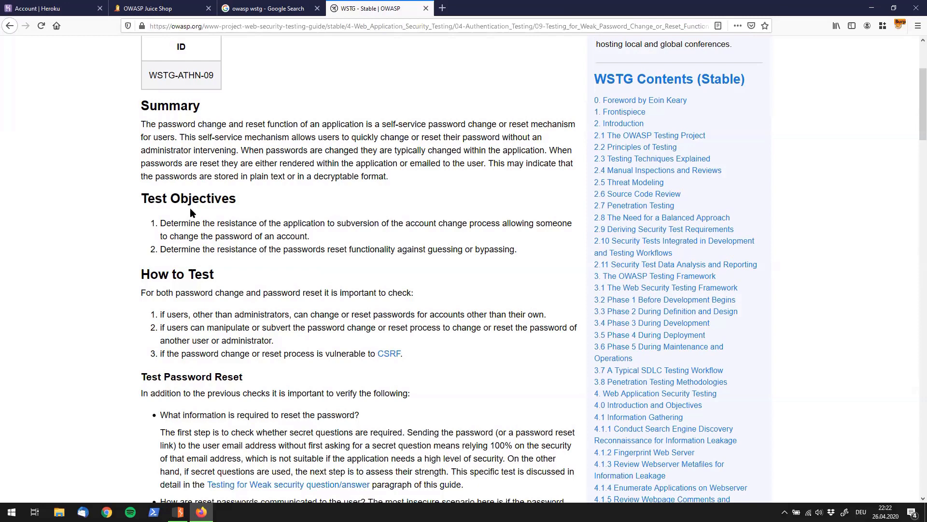
scroll(down, 3)
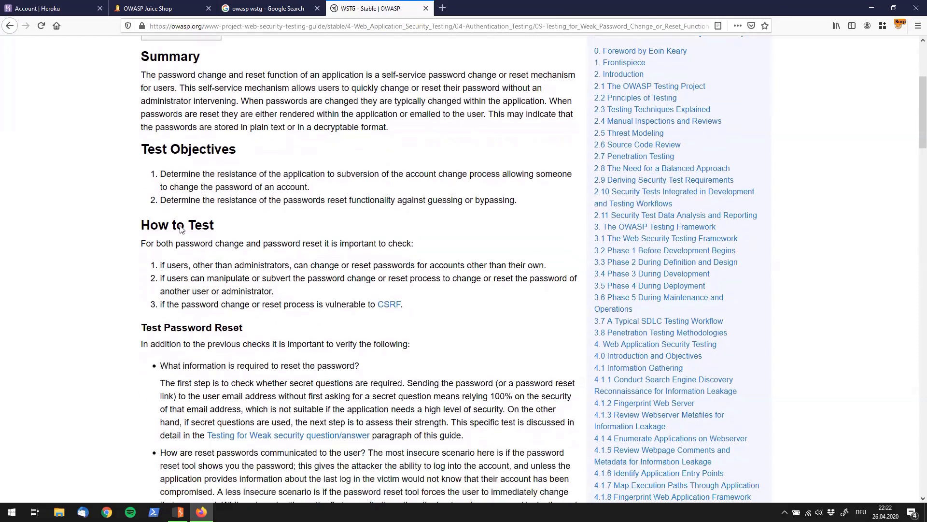
mouse_move(195, 244)
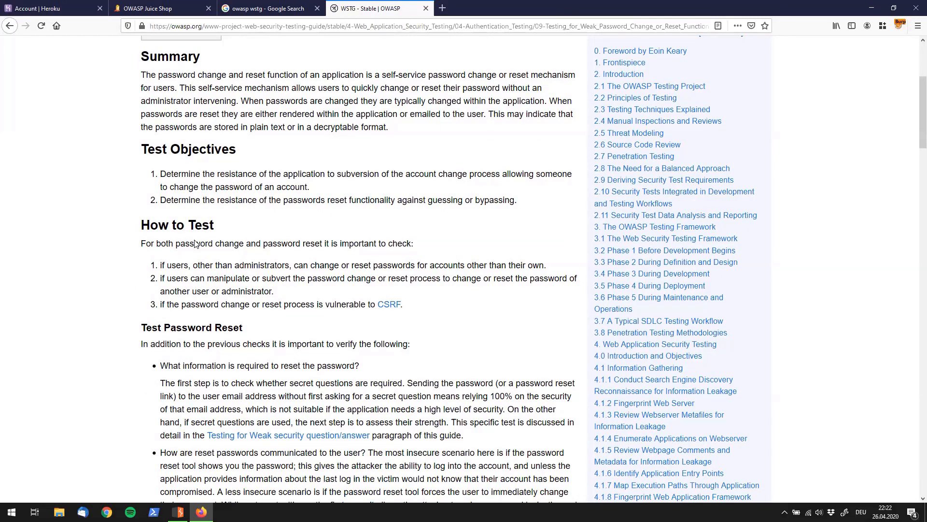
key(ctrl+plus)
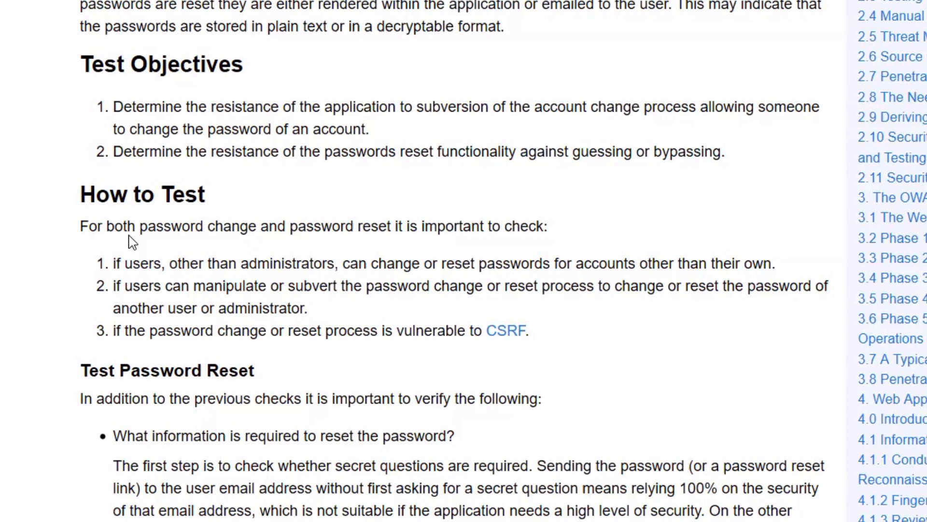
mouse_move(411, 251)
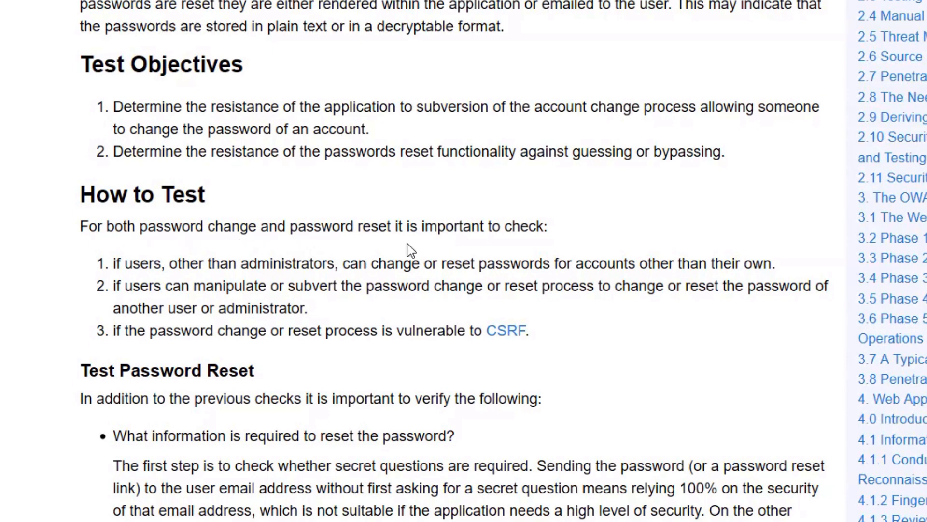
mouse_move(463, 252)
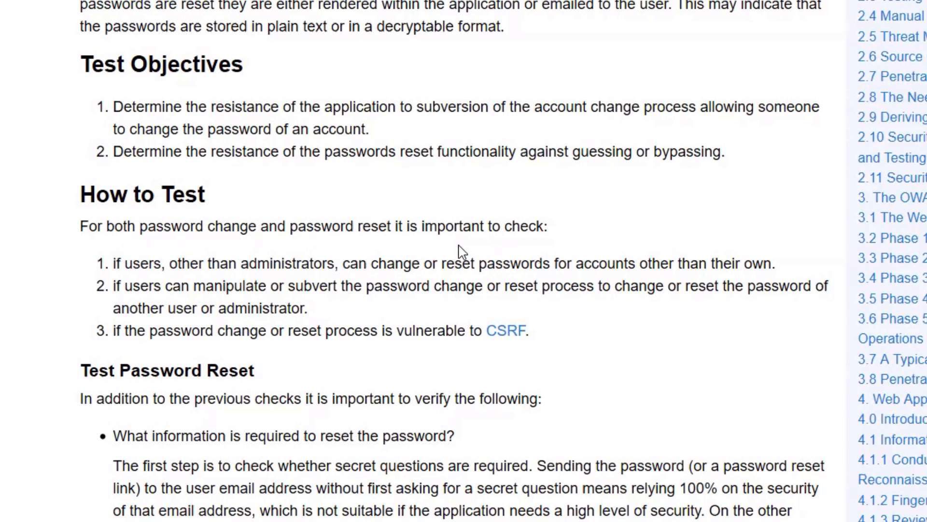
mouse_move(479, 282)
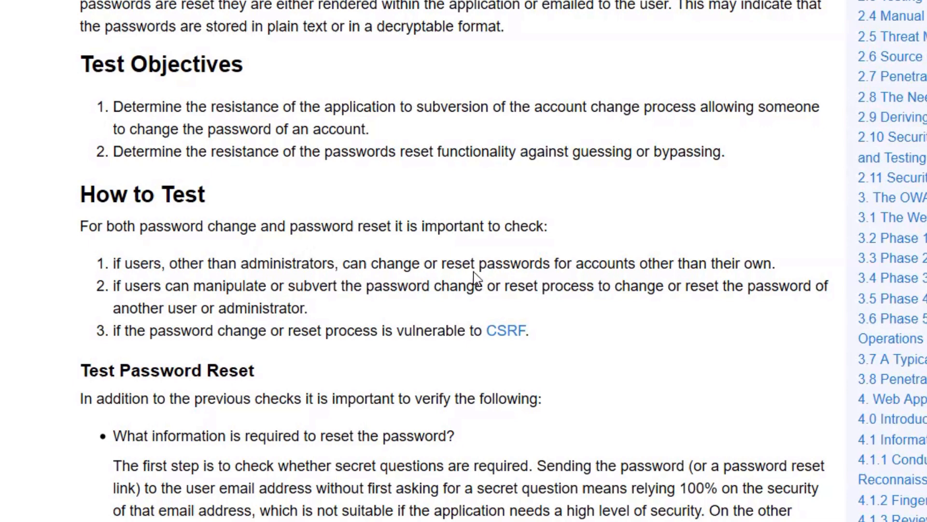
mouse_move(502, 297)
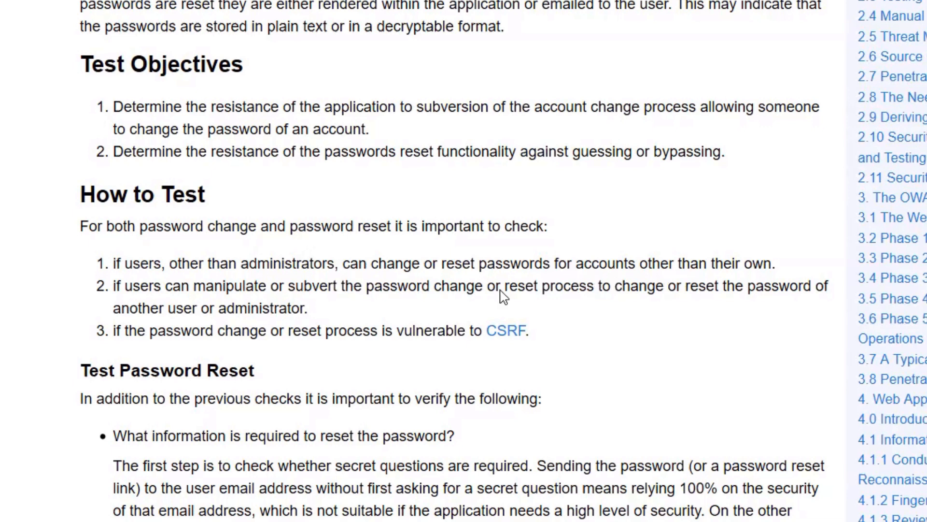
mouse_move(195, 306)
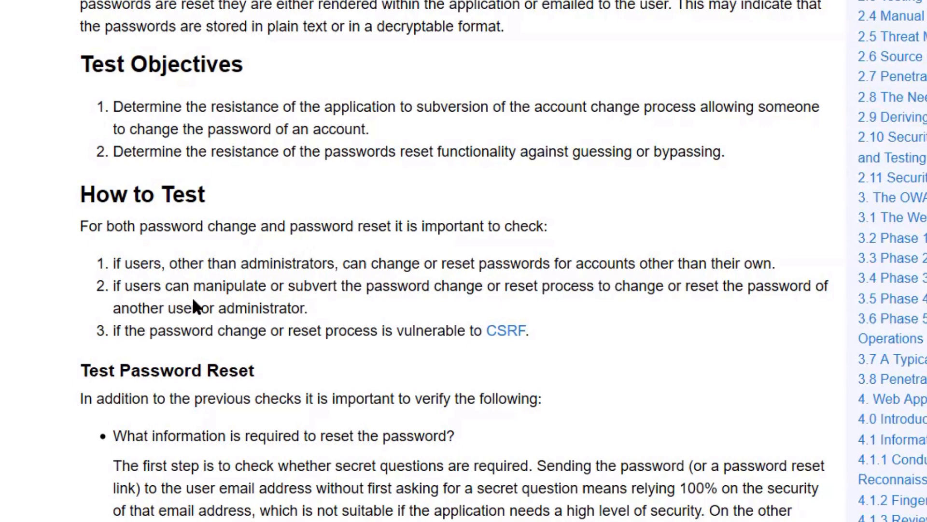
mouse_move(539, 306)
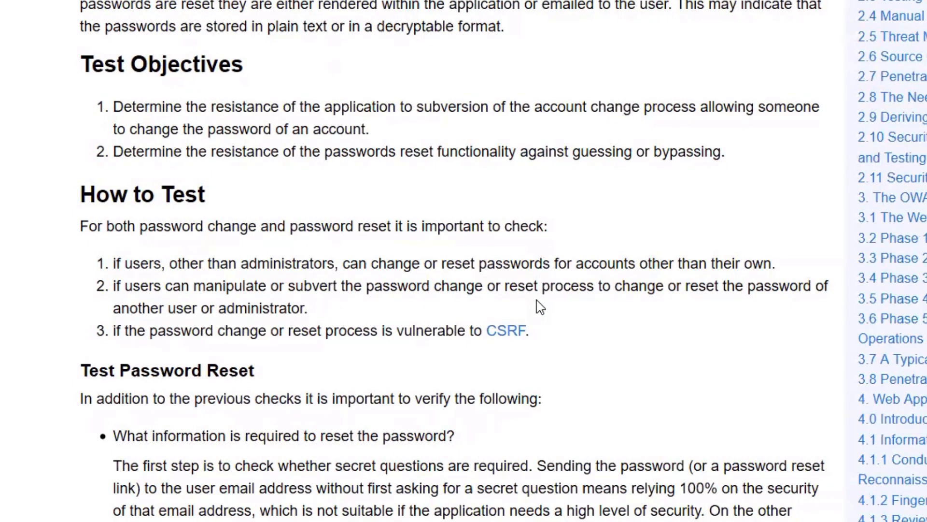
mouse_move(637, 308)
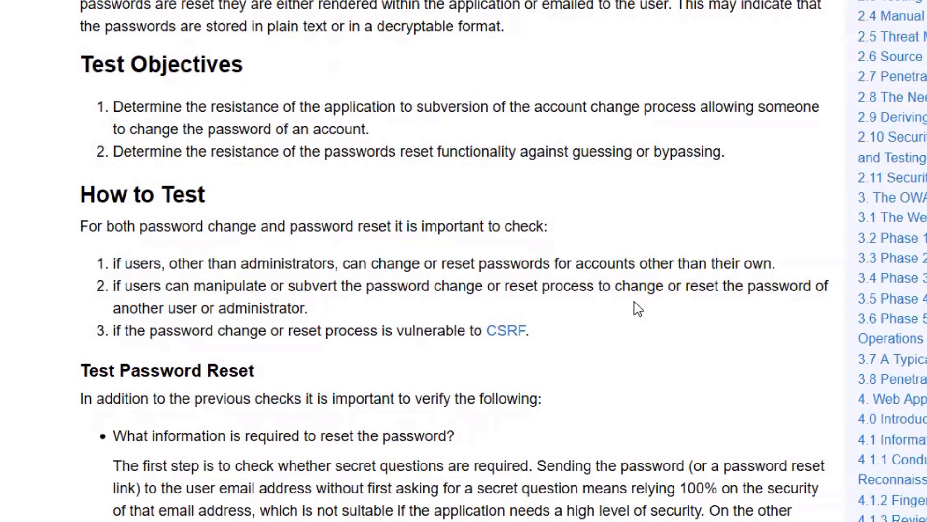
mouse_move(714, 303)
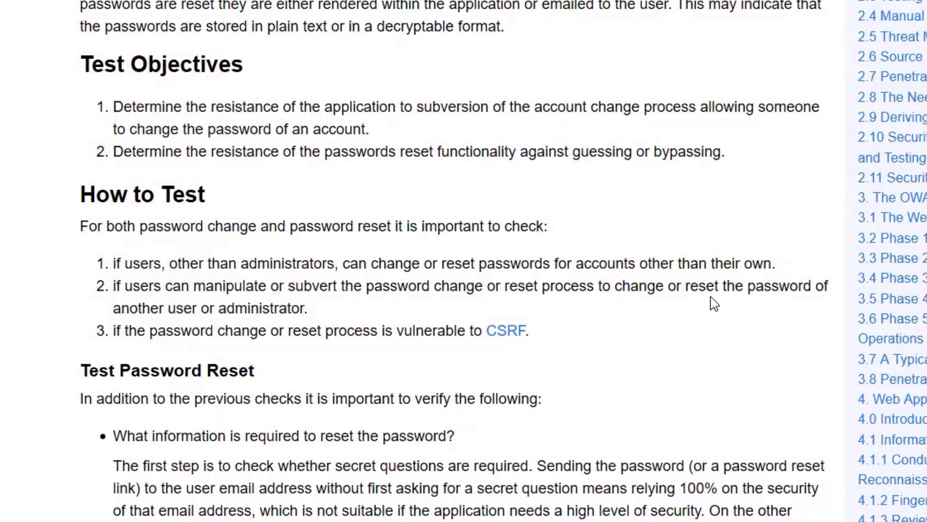
mouse_move(378, 356)
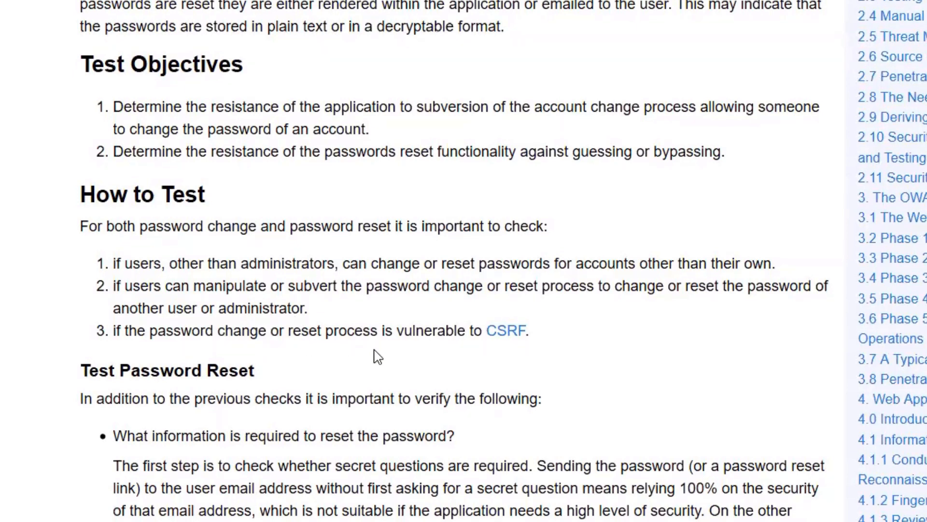
mouse_move(533, 340)
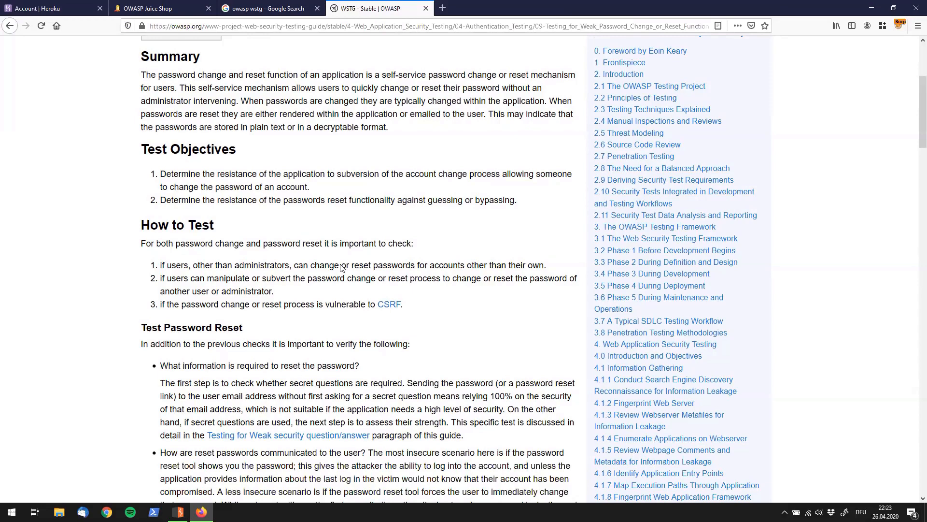
mouse_move(355, 315)
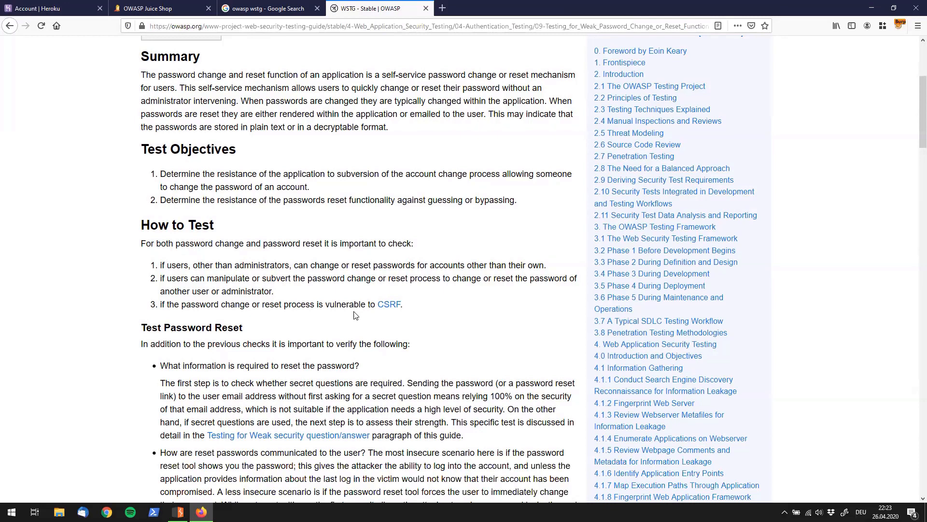
scroll(down, 3)
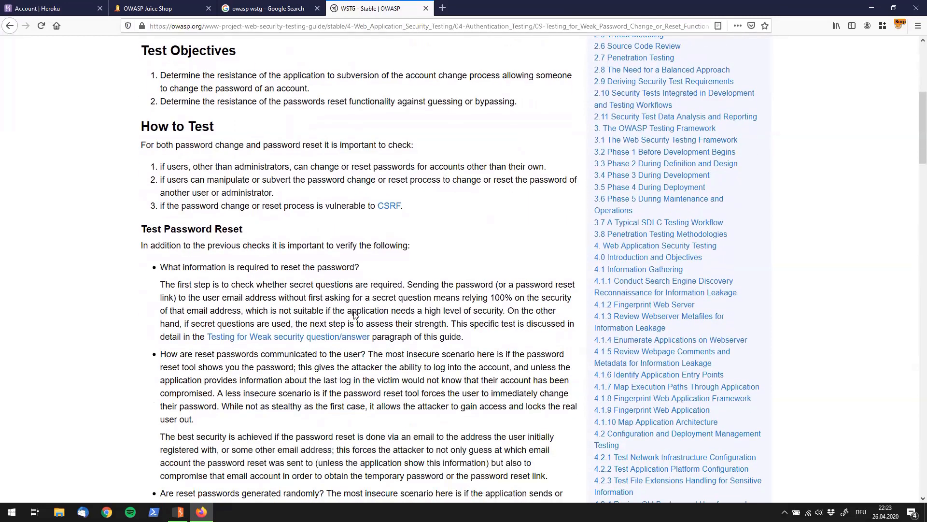
click(161, 8)
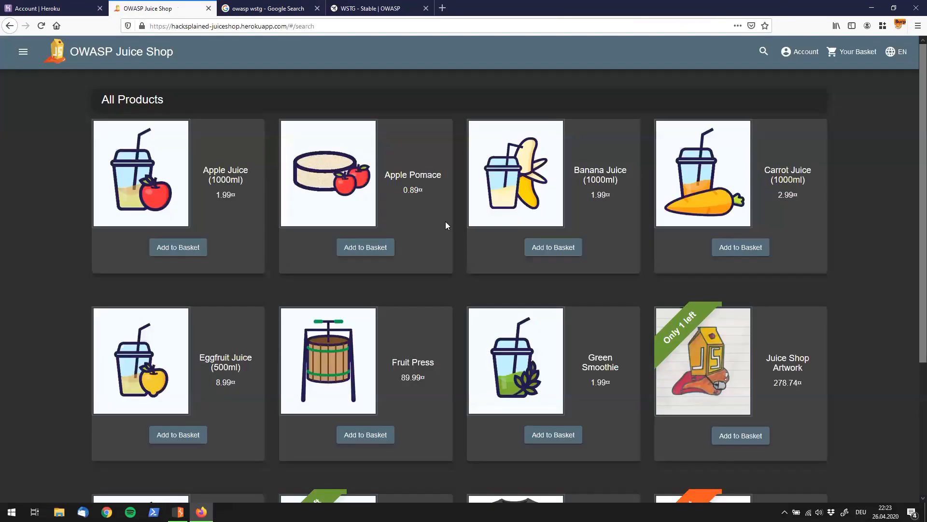
Step: Open Juice Shop's Change Password form via Account > Privacy & Security, then return to the guide
click(800, 52)
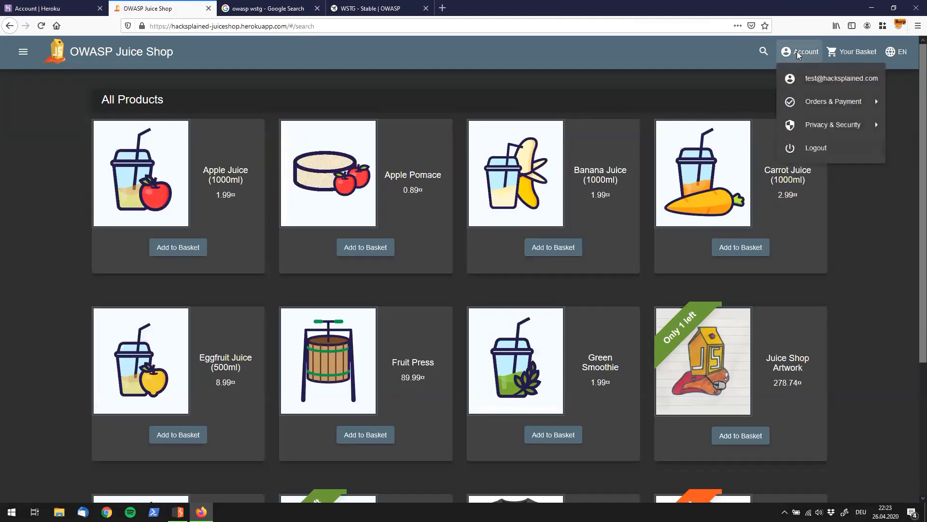
mouse_move(827, 84)
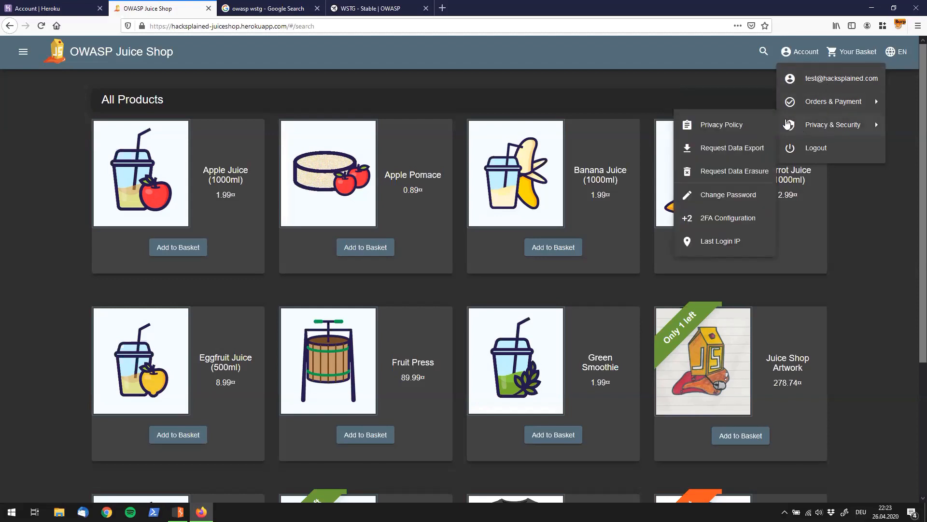
mouse_move(720, 194)
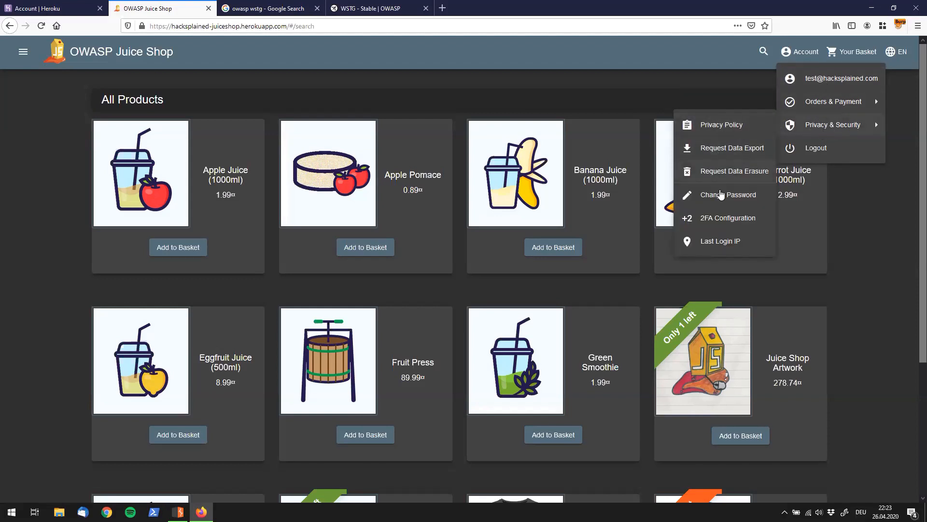
click(728, 194)
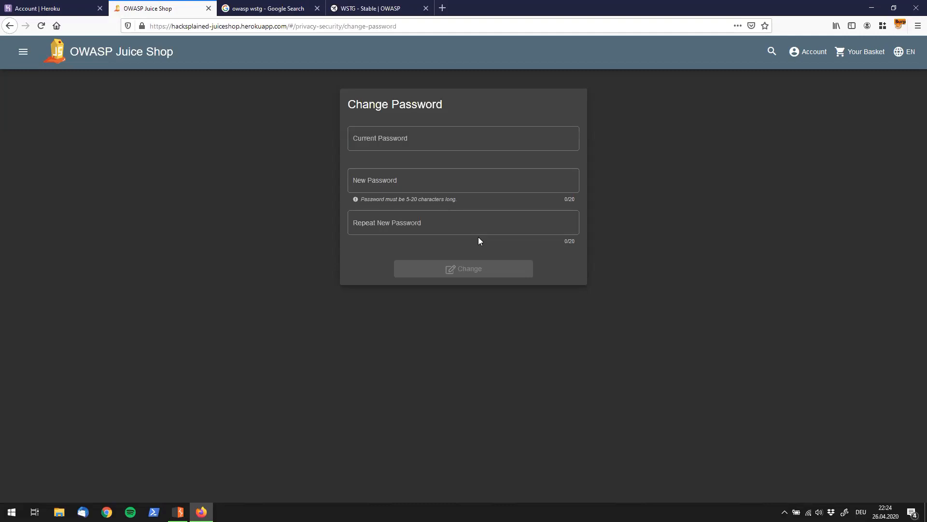
click(372, 8)
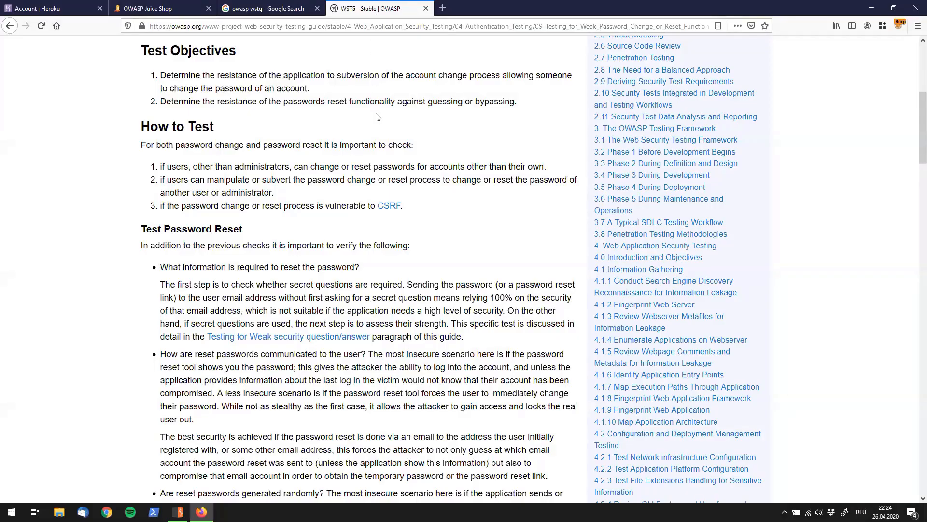
Step: Highlight the Test Password Change heading and its old-password requirement passage
scroll(down, 3)
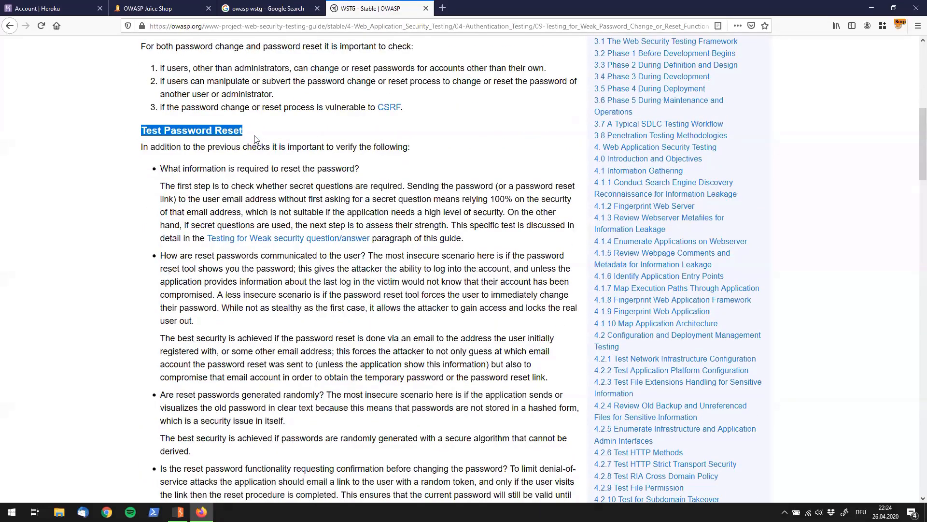
mouse_move(276, 136)
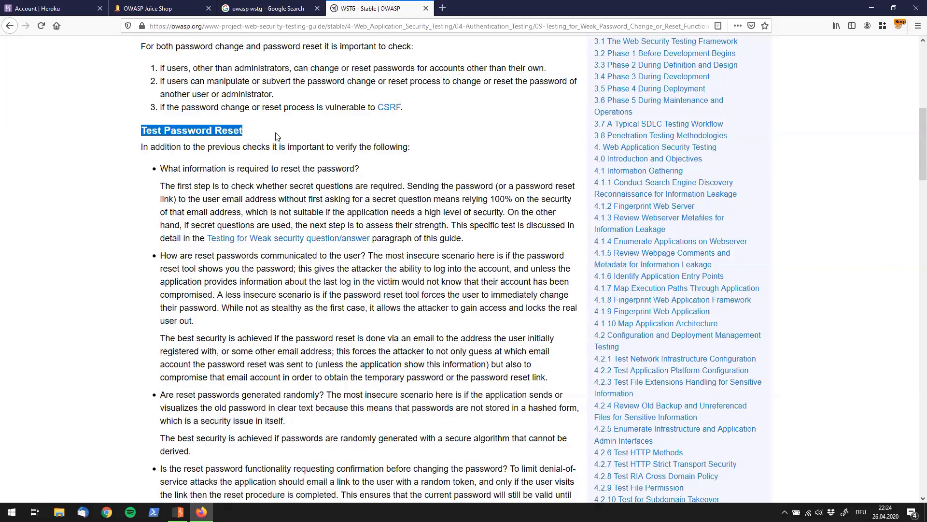
scroll(down, 3)
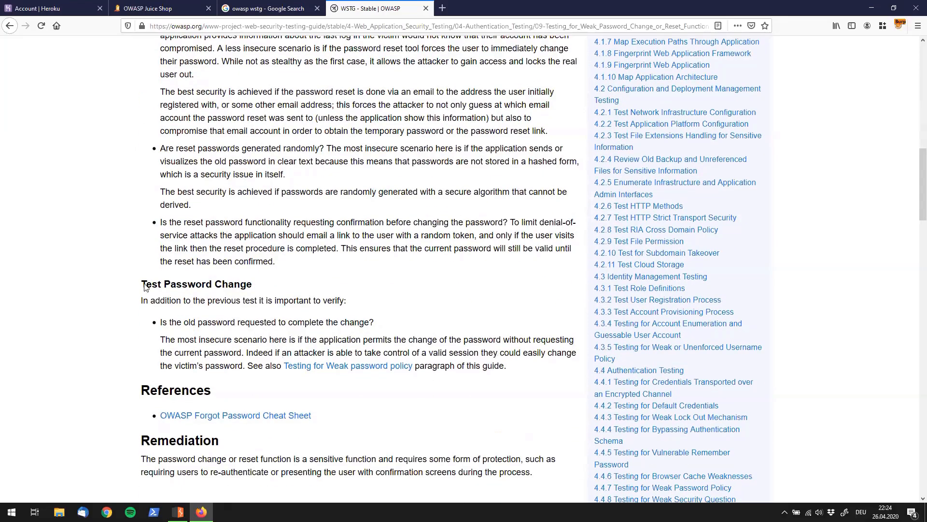
double_click(195, 284)
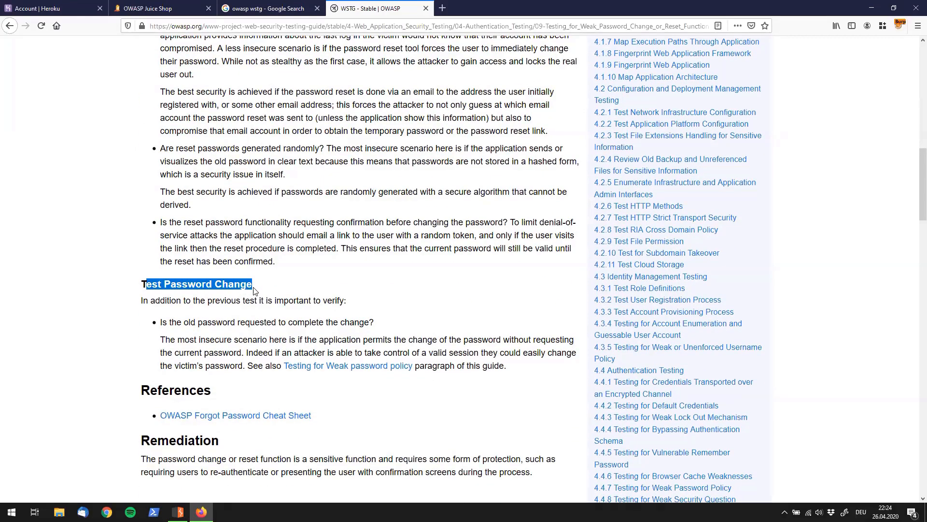
mouse_move(203, 303)
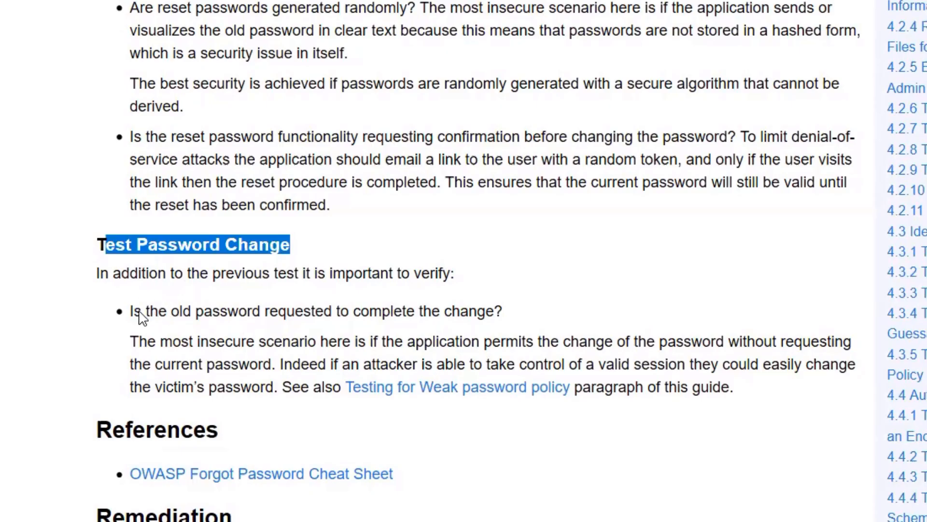
mouse_move(503, 150)
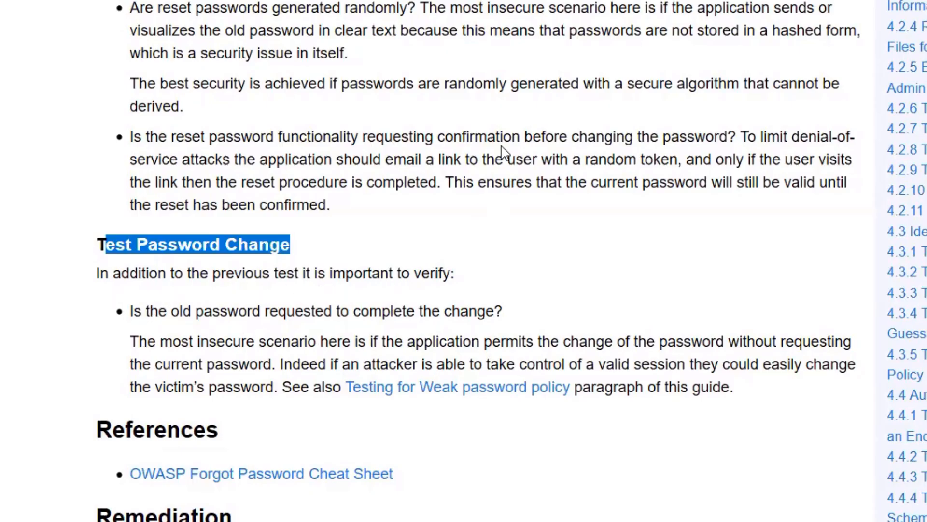
scroll(up, 3)
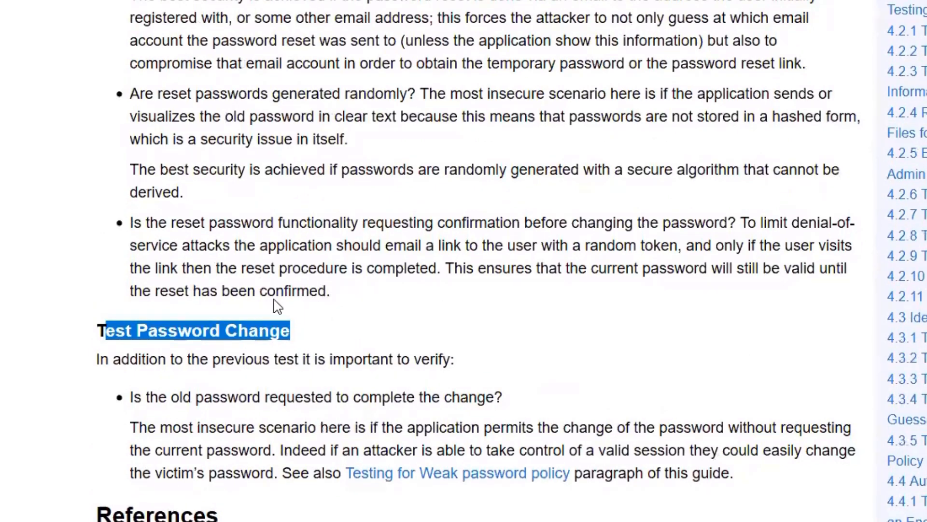
scroll(down, 3)
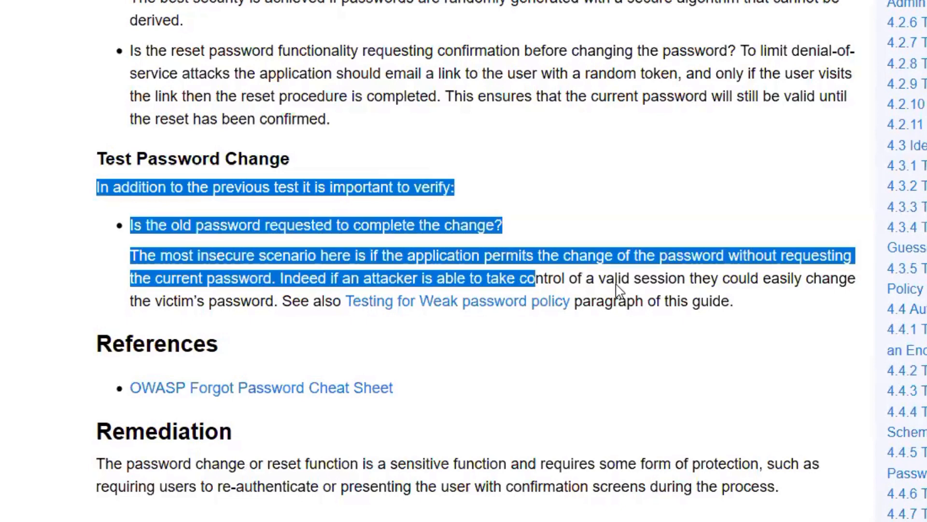
click(441, 201)
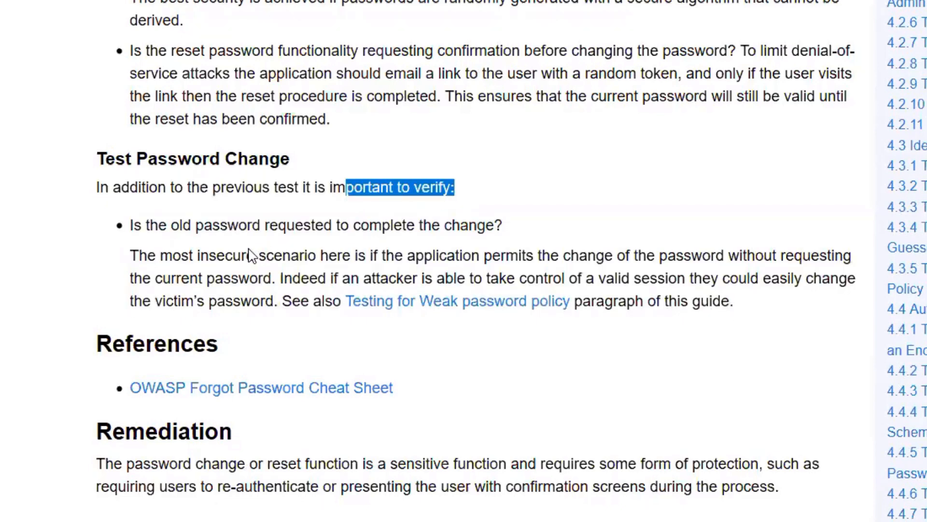
mouse_move(337, 247)
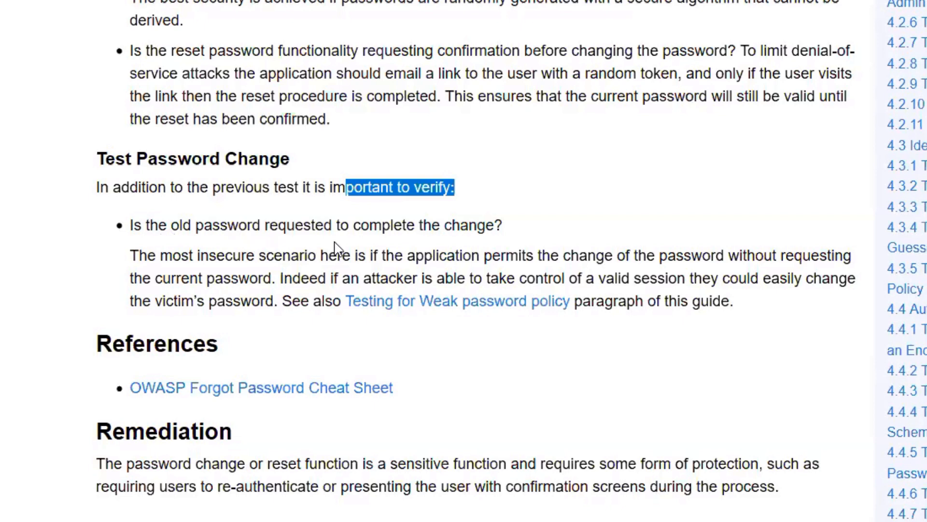
mouse_move(484, 240)
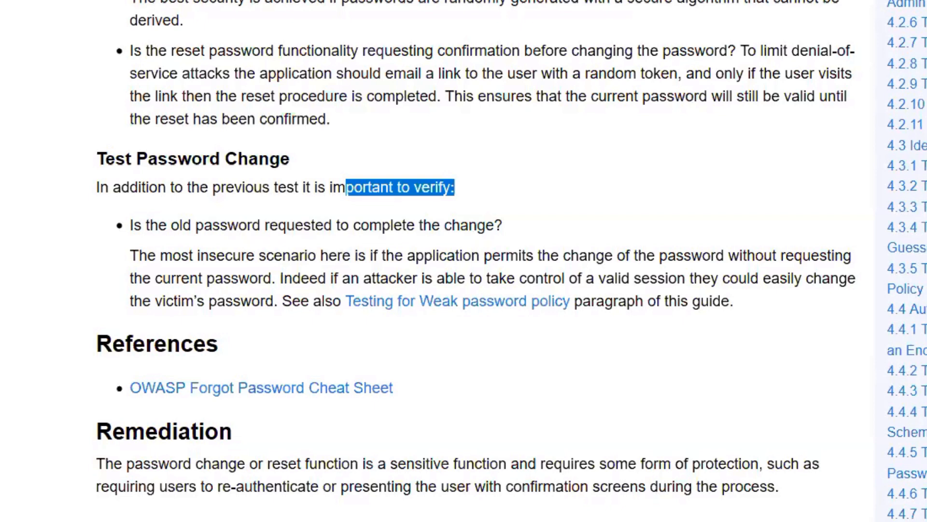
click(160, 8)
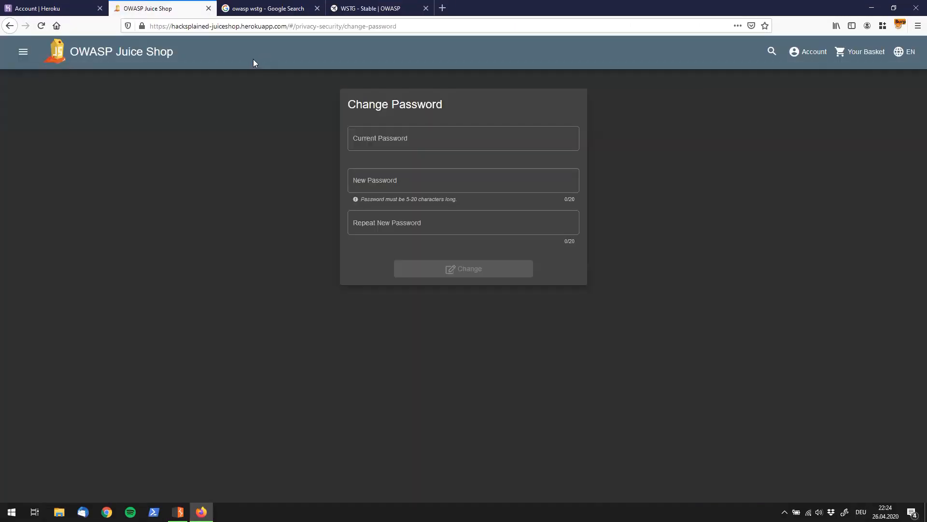
click(463, 138)
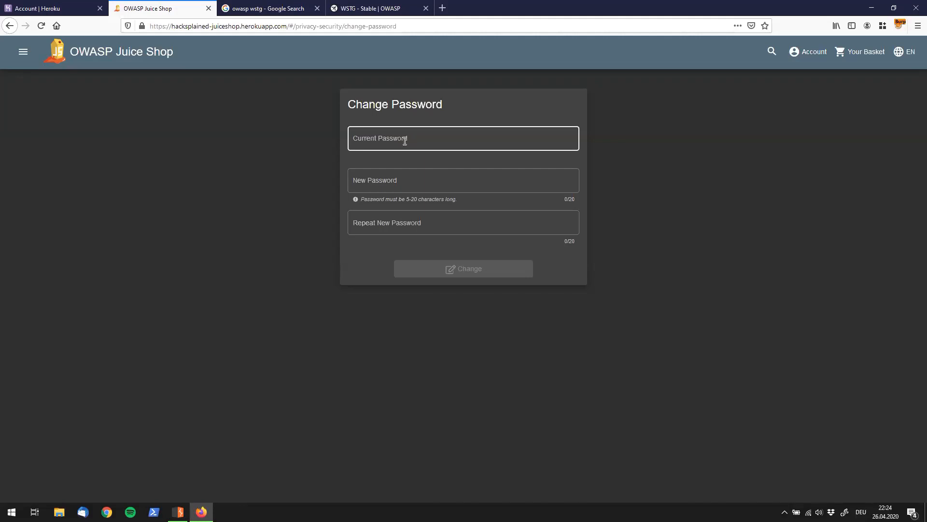
click(373, 8)
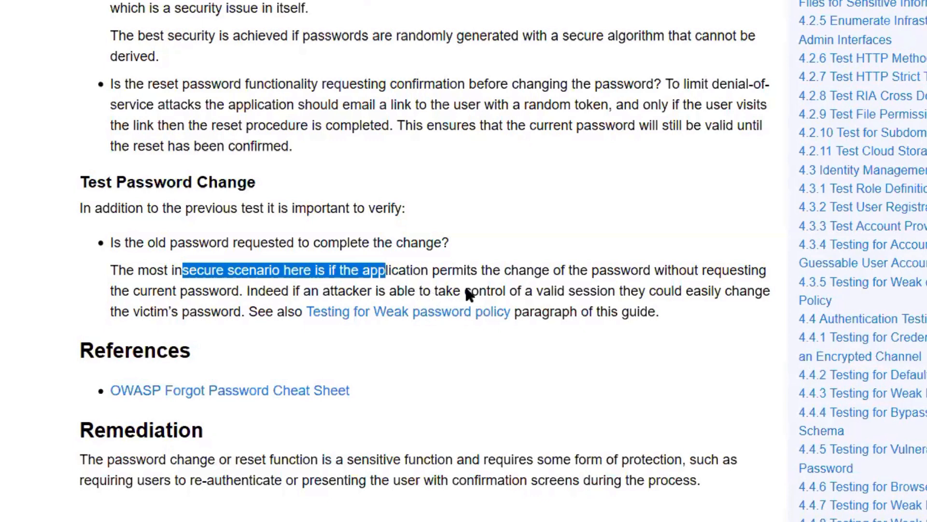
mouse_move(742, 290)
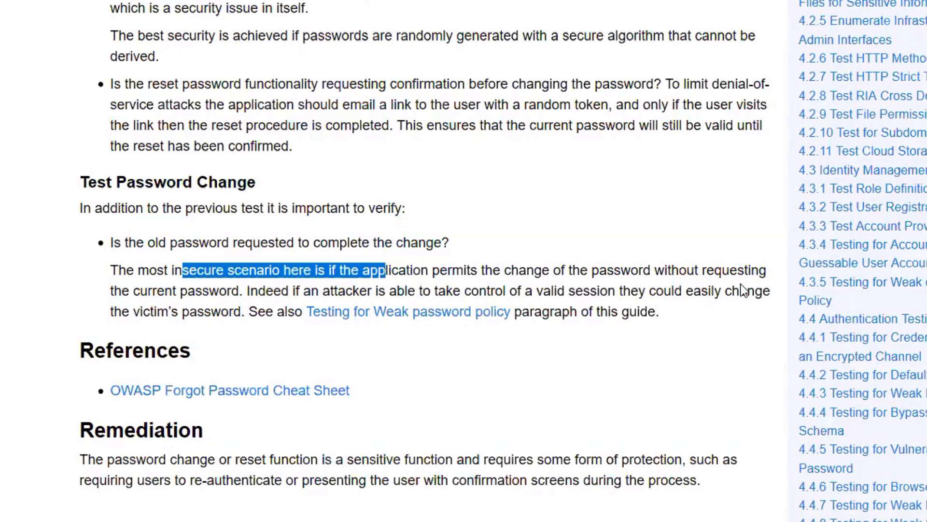
mouse_move(190, 306)
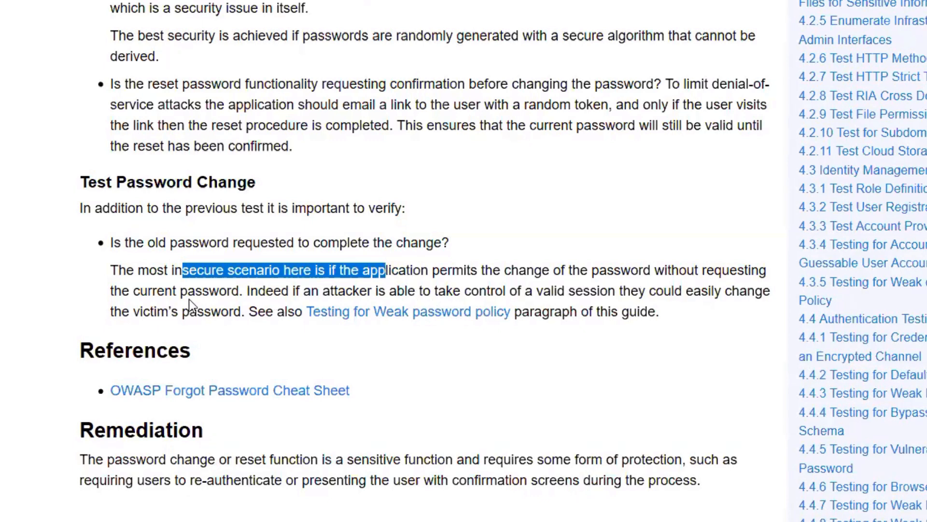
mouse_move(359, 312)
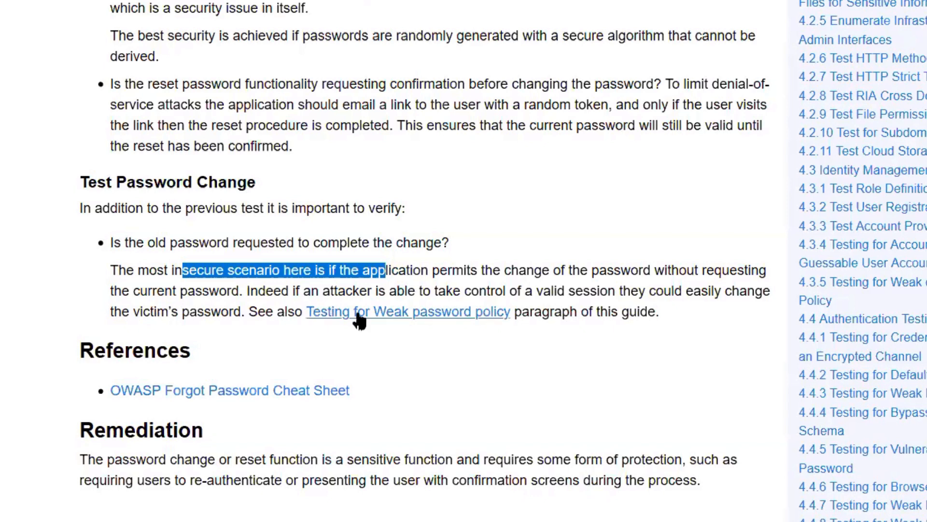
mouse_move(665, 311)
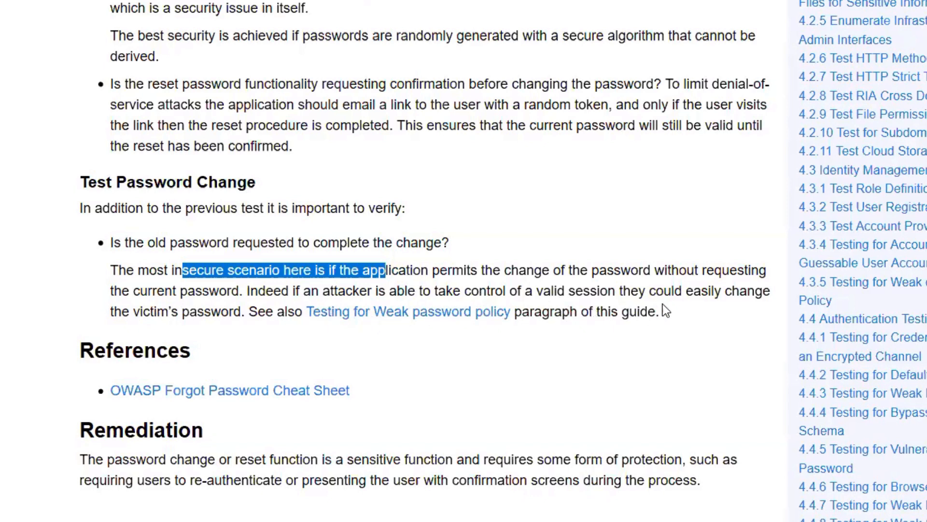
mouse_move(163, 343)
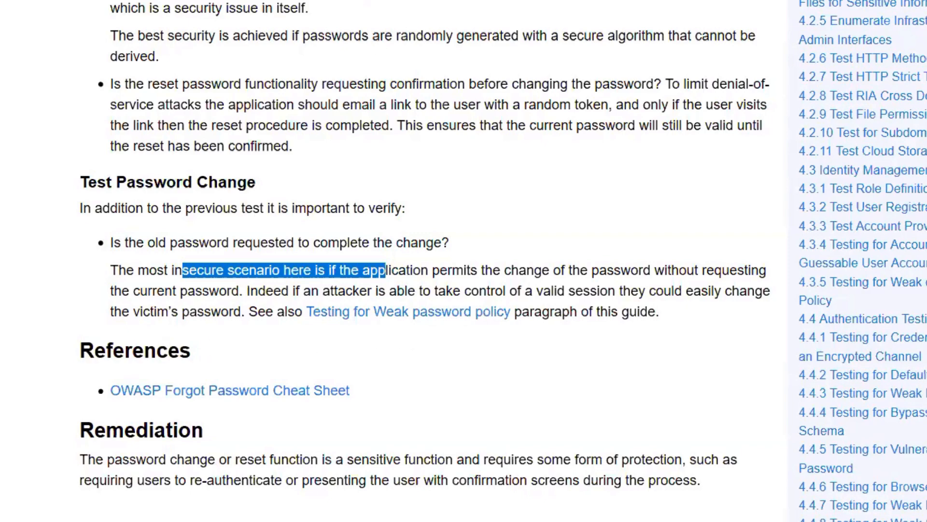
Step: Enter a one-character current password, fix the mismatched repeat password, and submit the change
click(146, 8)
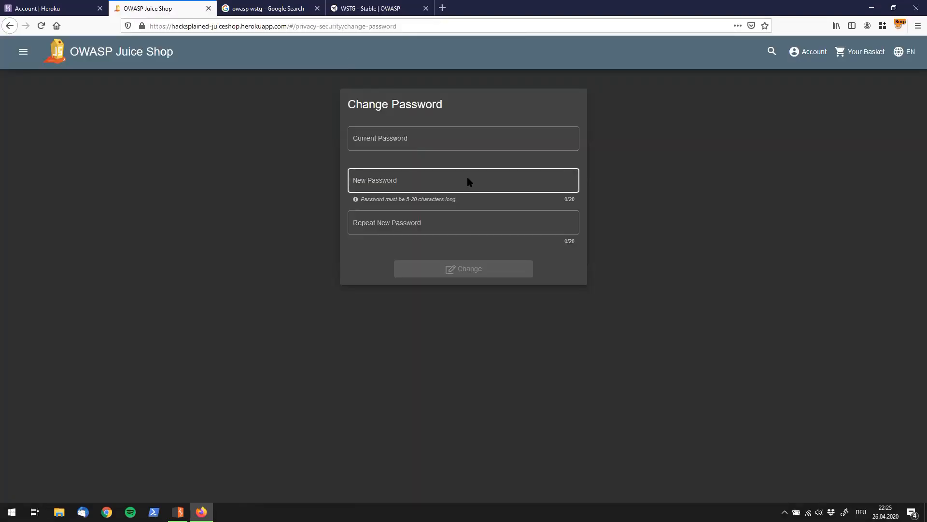
mouse_move(347, 279)
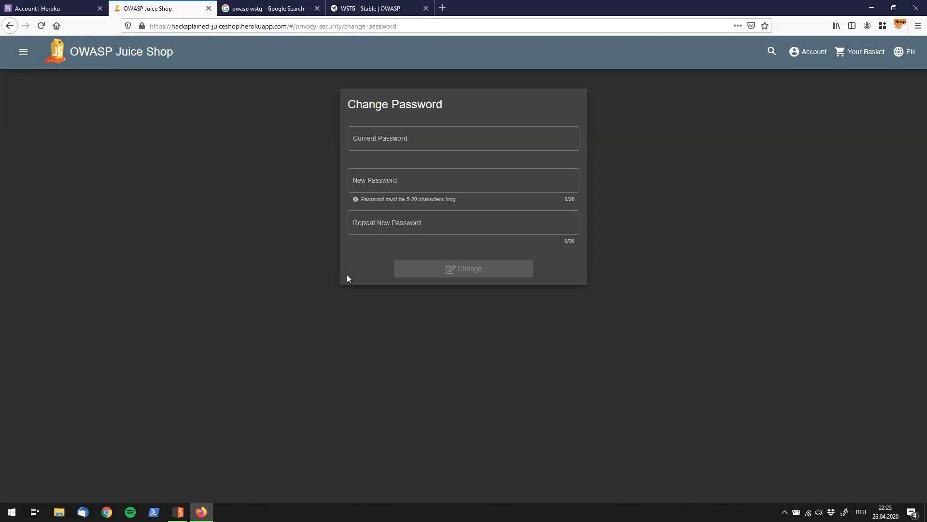
mouse_move(275, 269)
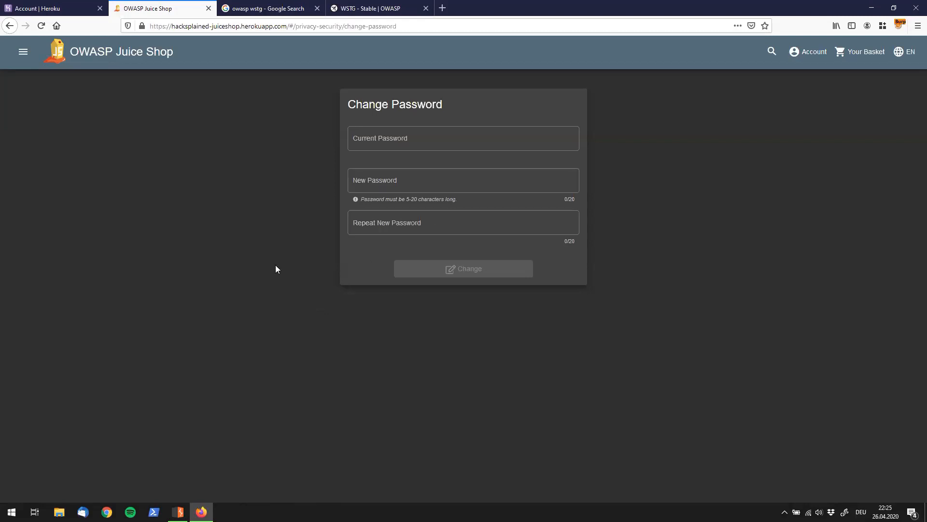
mouse_move(366, 274)
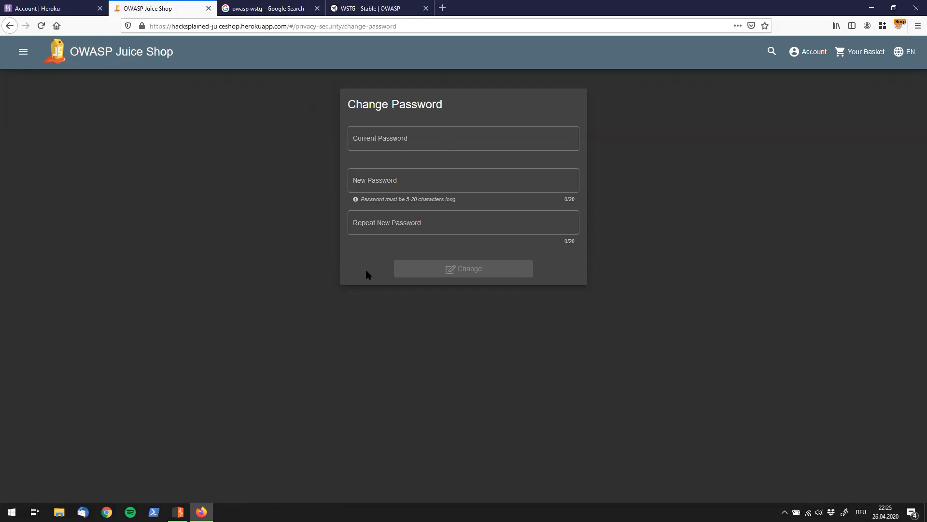
mouse_move(394, 255)
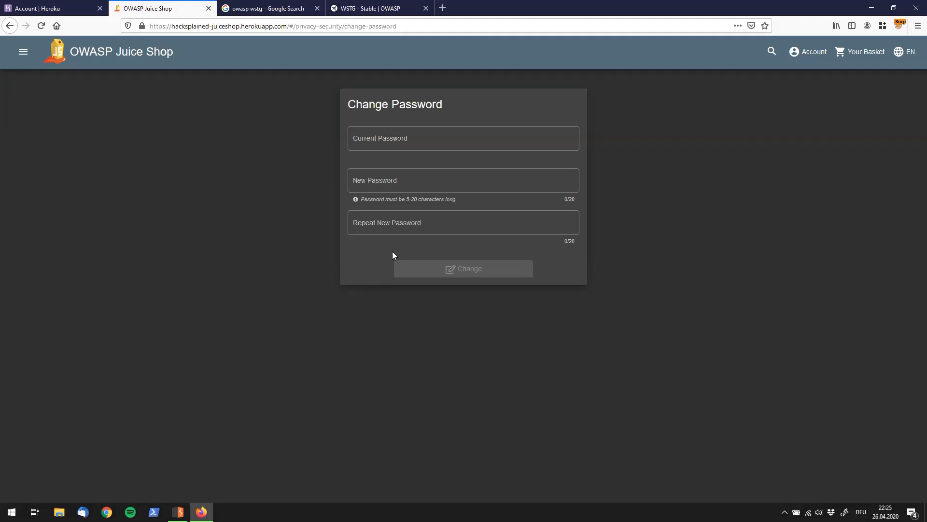
click(464, 138)
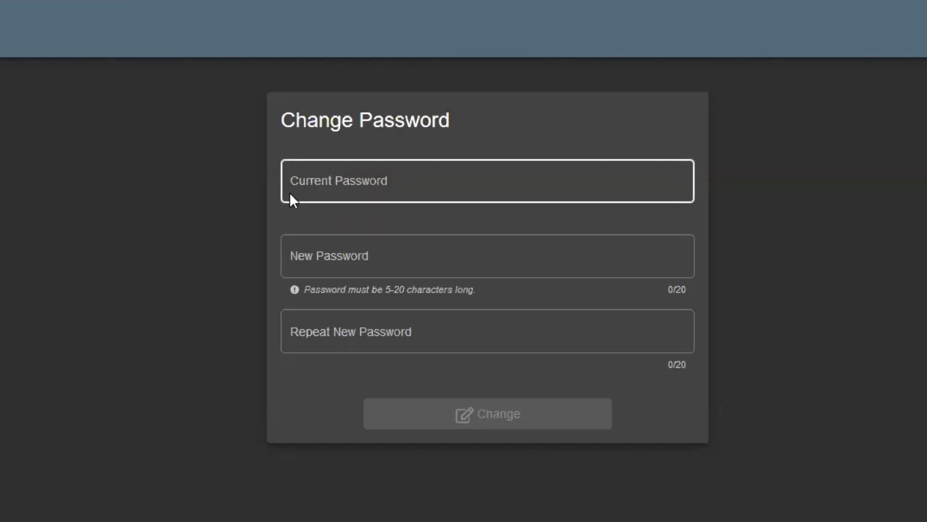
mouse_move(659, 211)
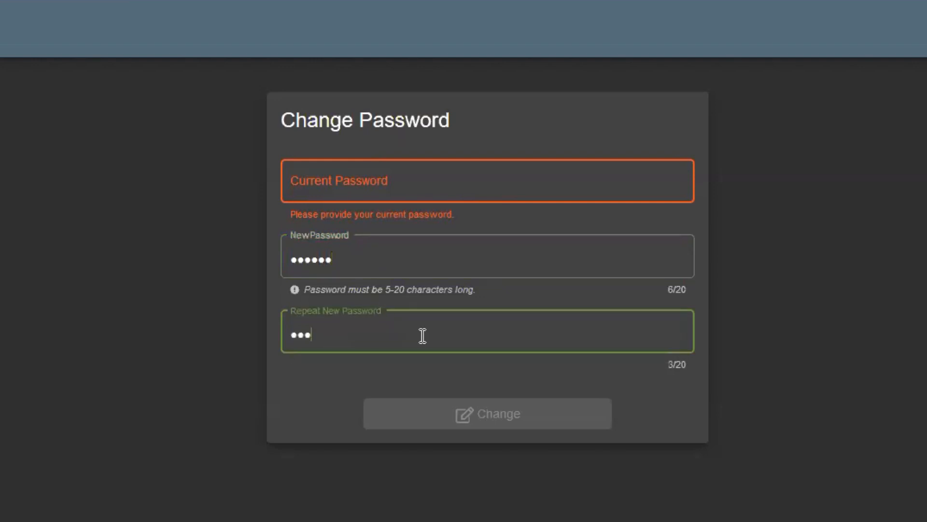
text(•)
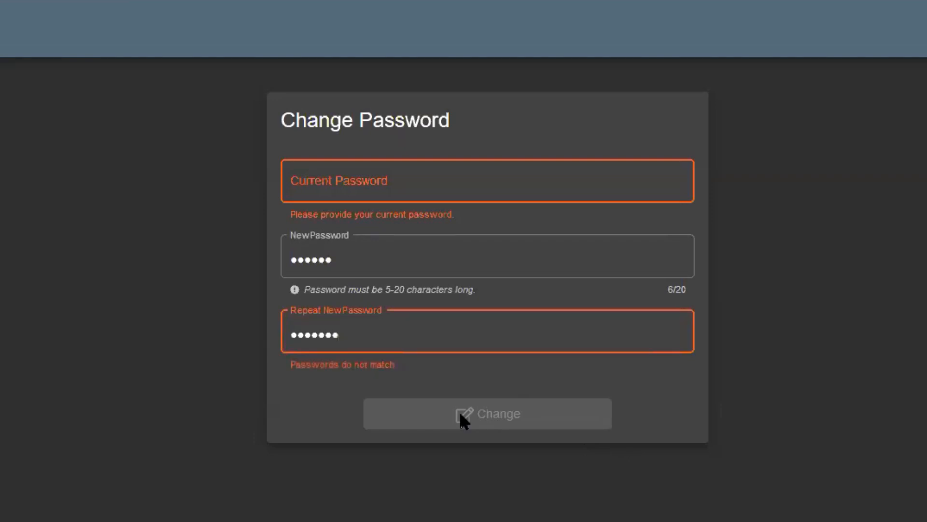
mouse_move(371, 348)
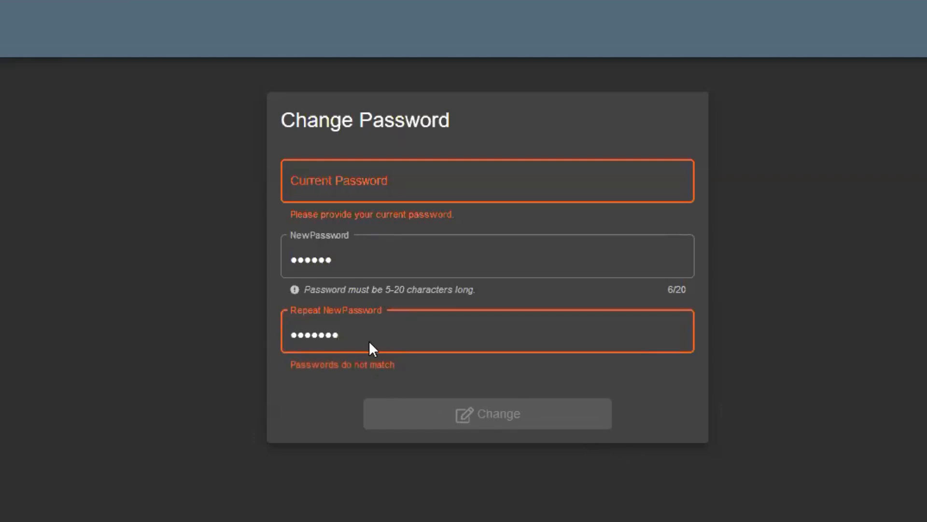
key(Backspace)
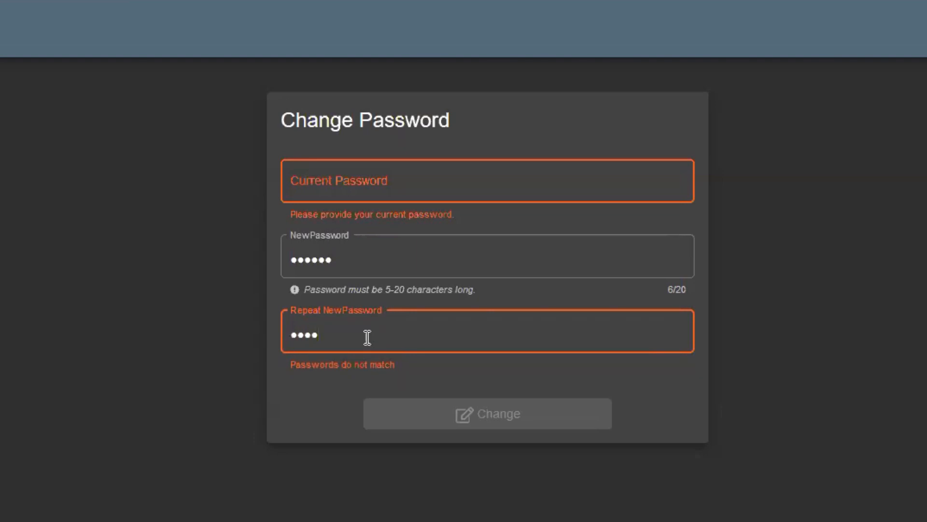
text(••)
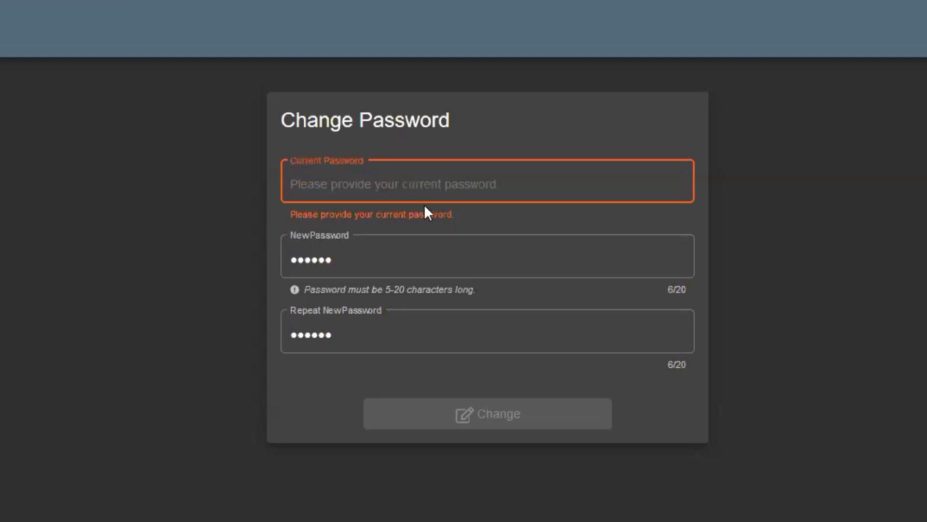
text(•)
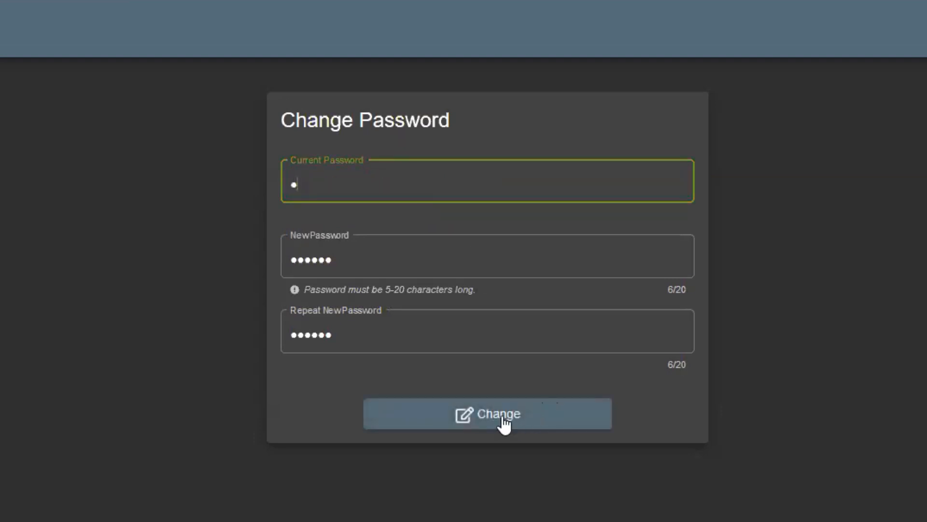
click(487, 414)
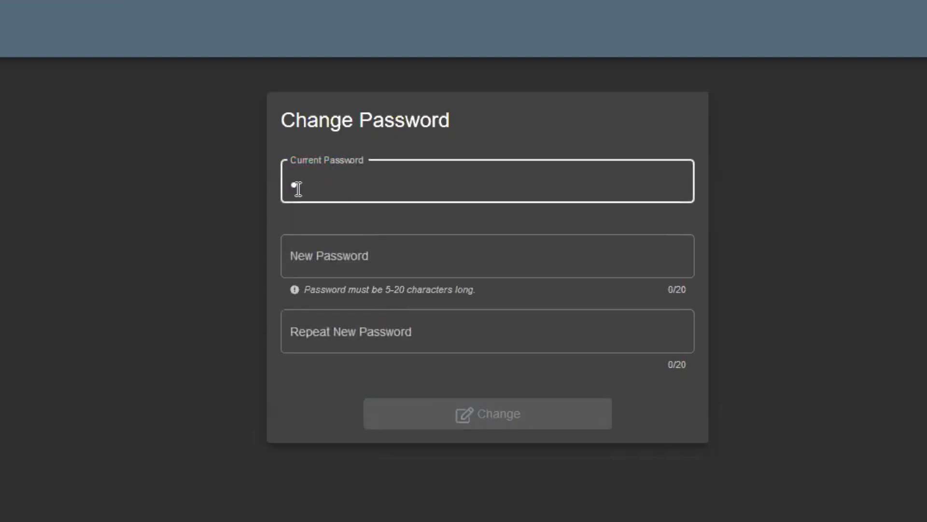
text(•)
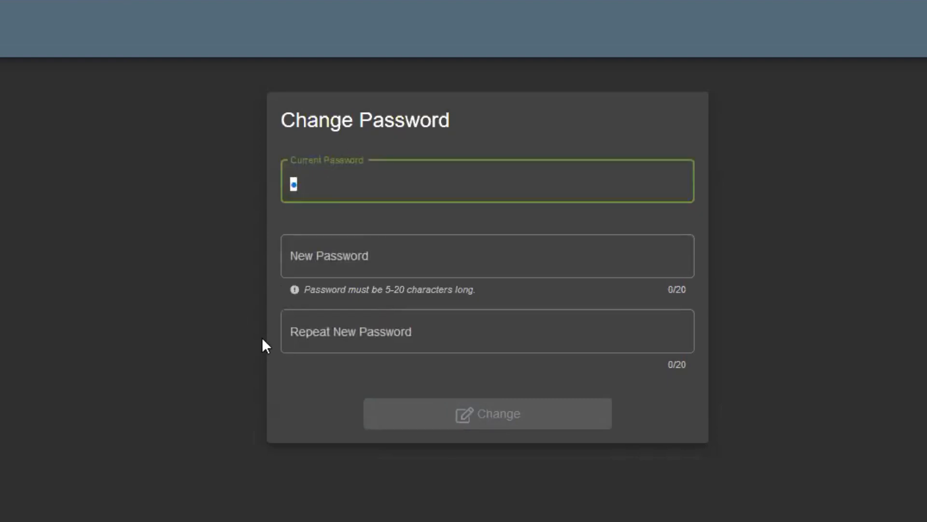
mouse_move(216, 346)
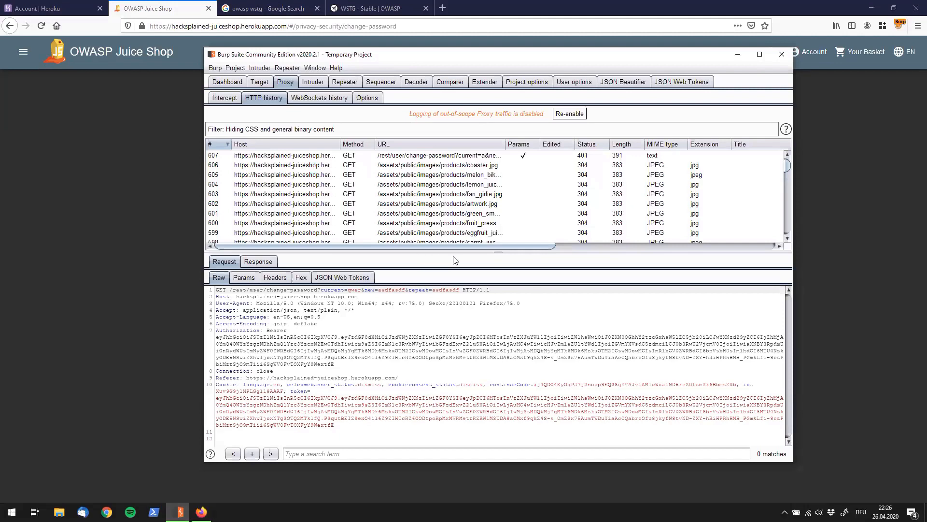
mouse_move(421, 166)
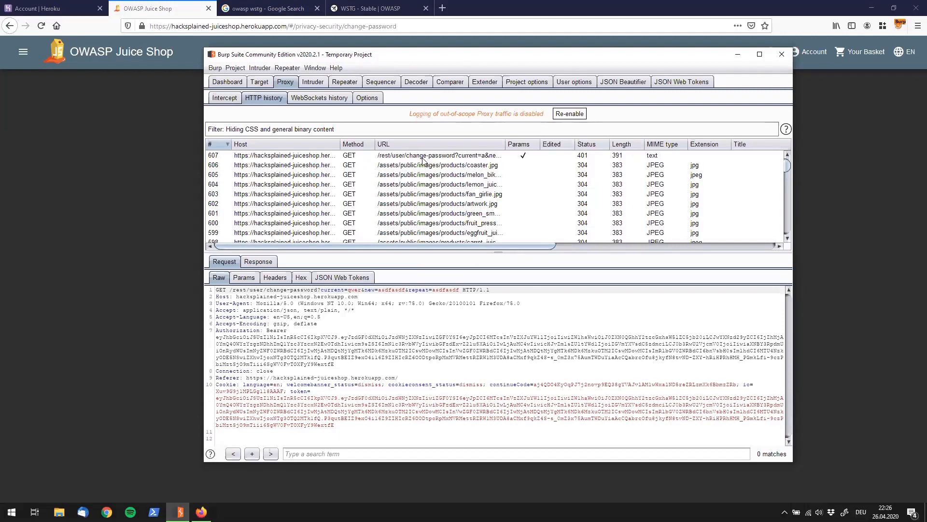
Step: Select request 607 to /rest/user/change-password in HTTP history and open Repeater
click(440, 155)
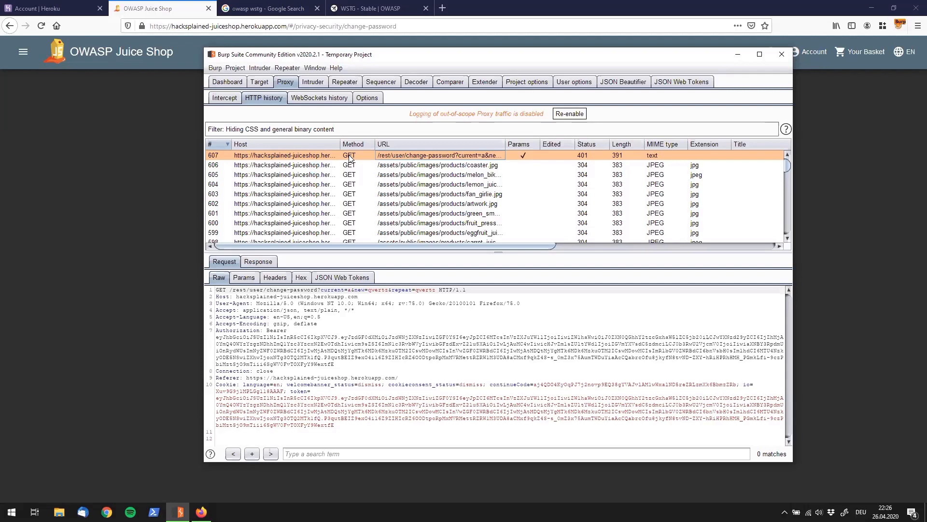
mouse_move(357, 159)
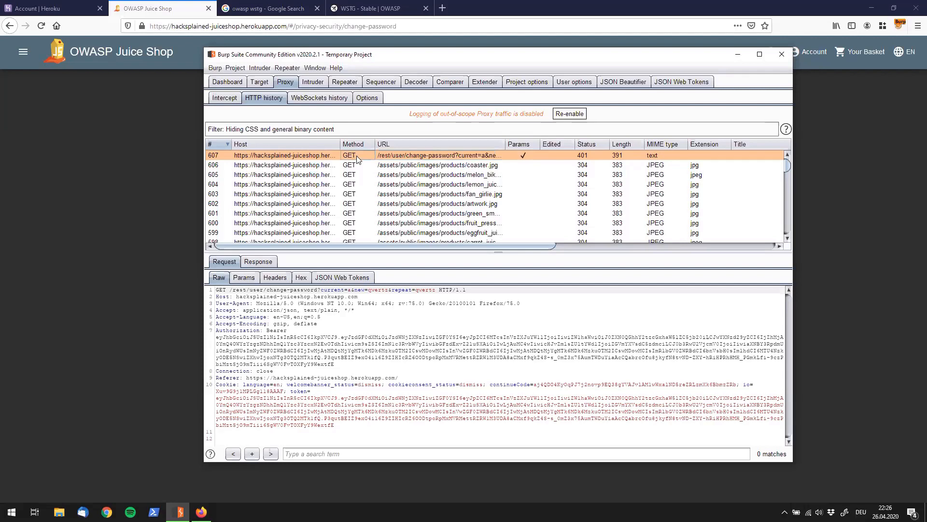
mouse_move(344, 82)
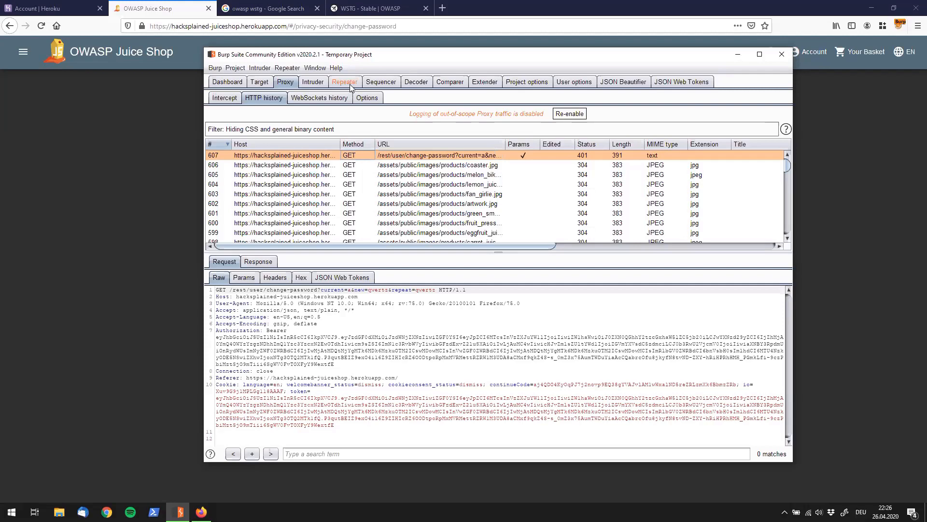
click(344, 81)
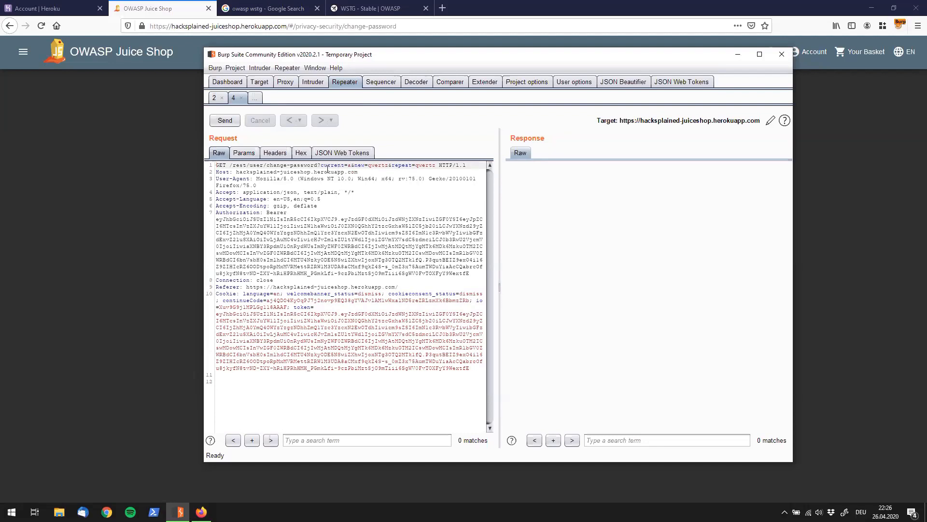
double_click(336, 164)
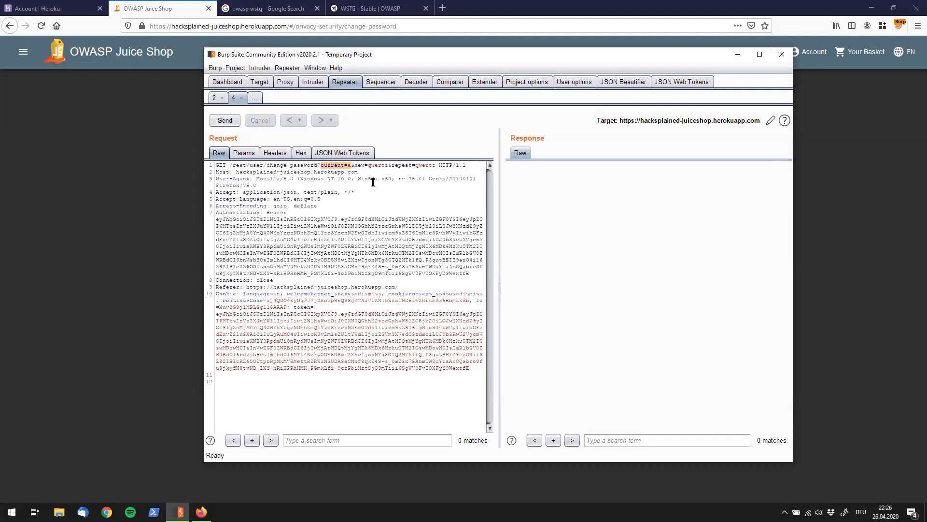
mouse_move(617, 107)
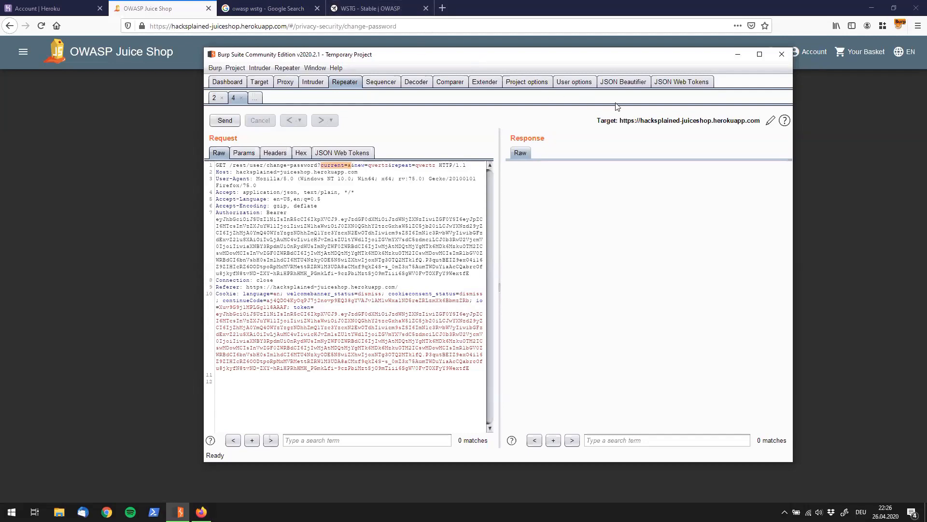
mouse_move(558, 59)
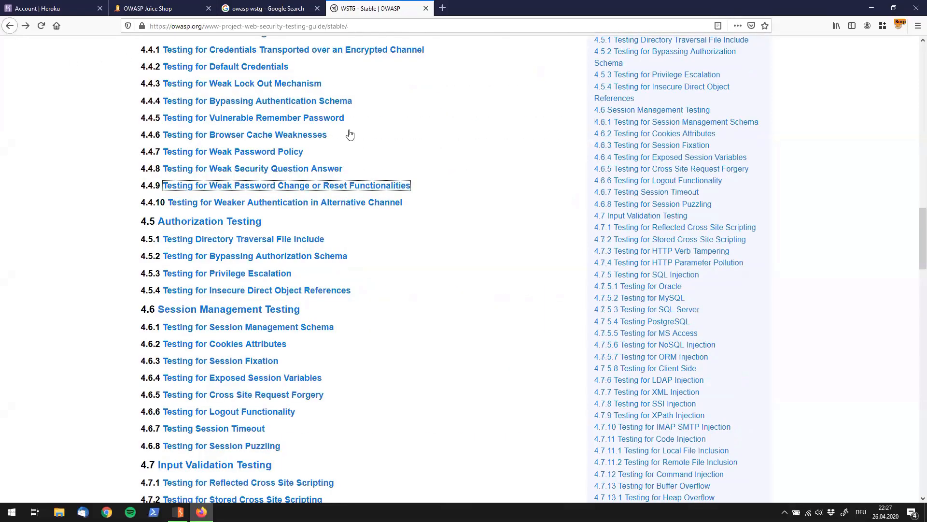
Step: Scroll the chapter 4 test list, ending on the identity management and authentication sections
scroll(up, 3)
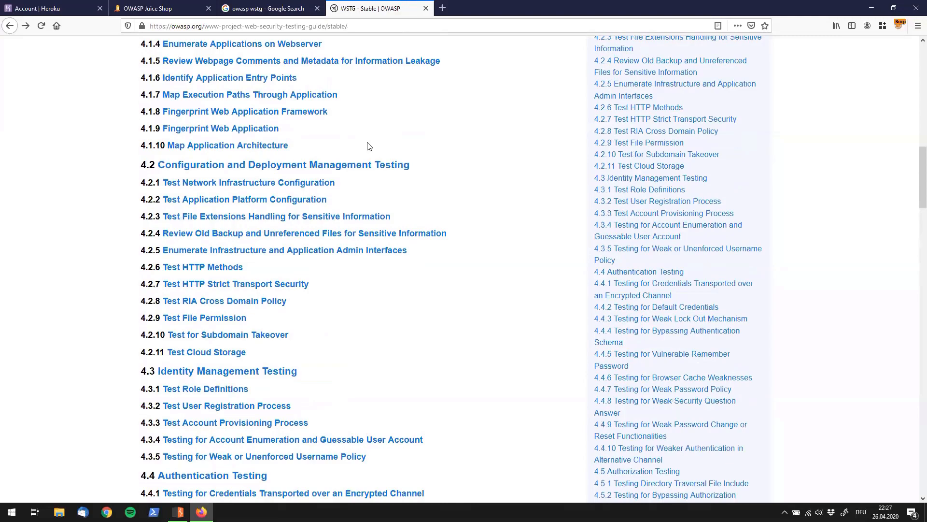
scroll(up, 3)
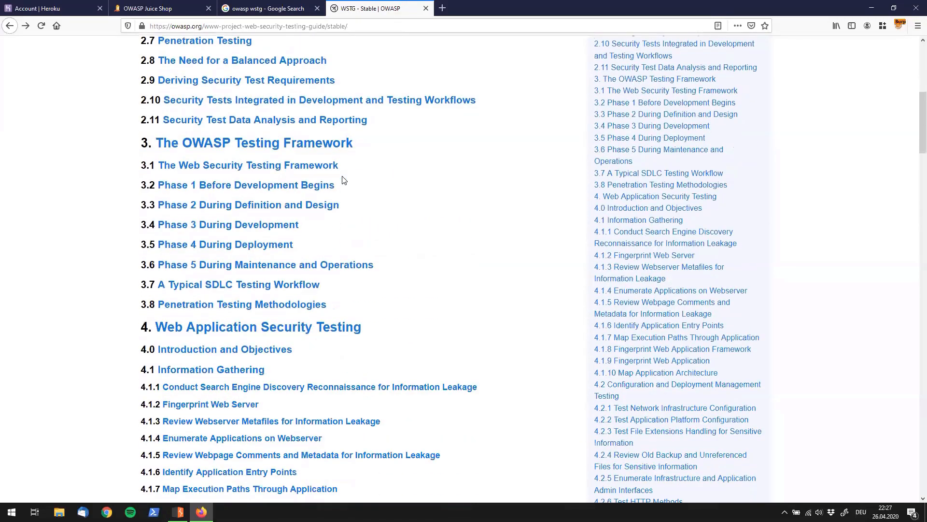
scroll(down, 3)
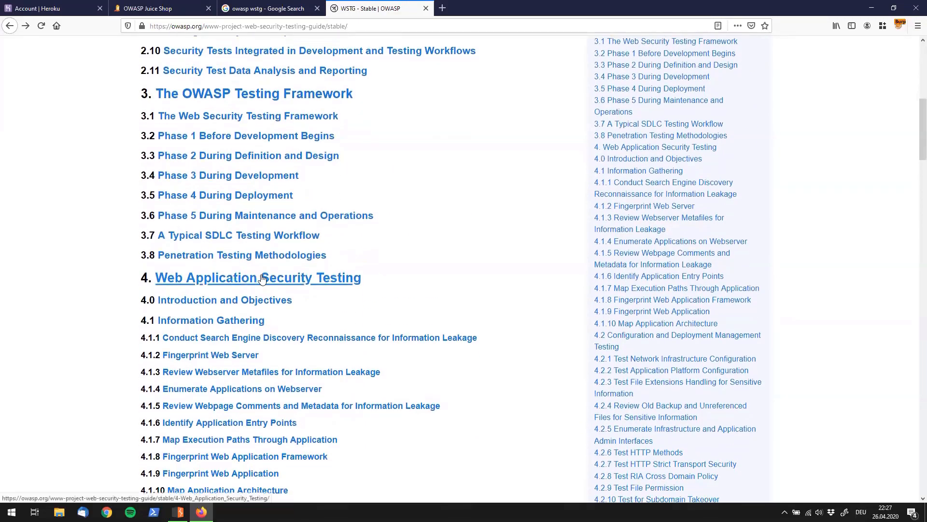
scroll(down, 3)
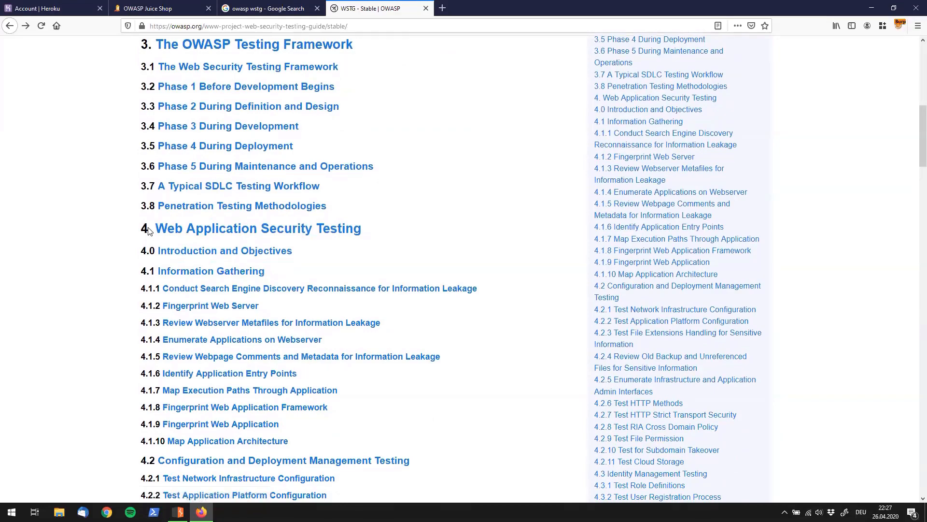
scroll(down, 3)
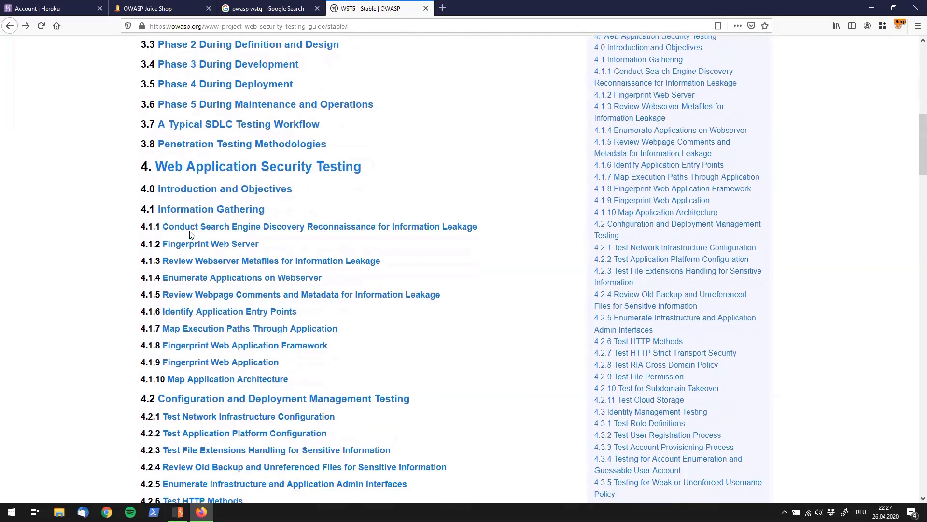
scroll(down, 3)
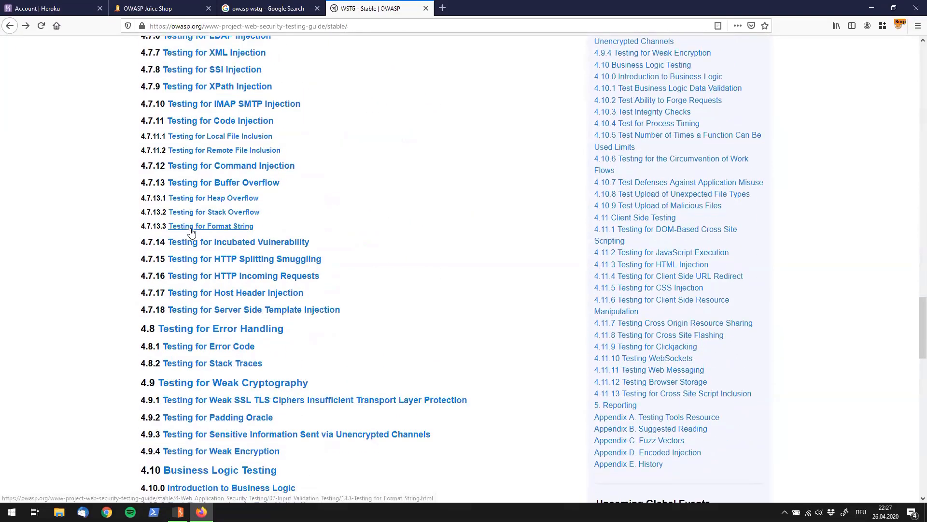
scroll(down, 3)
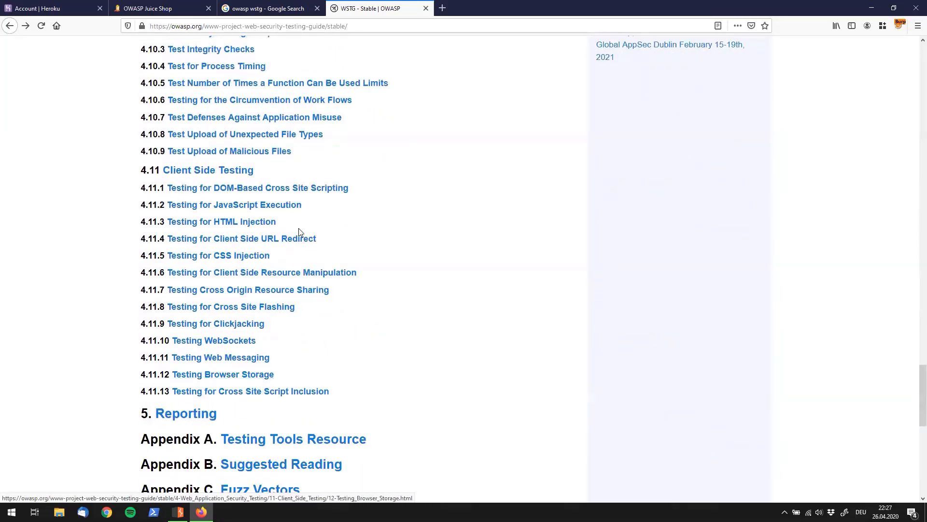
scroll(up, 3)
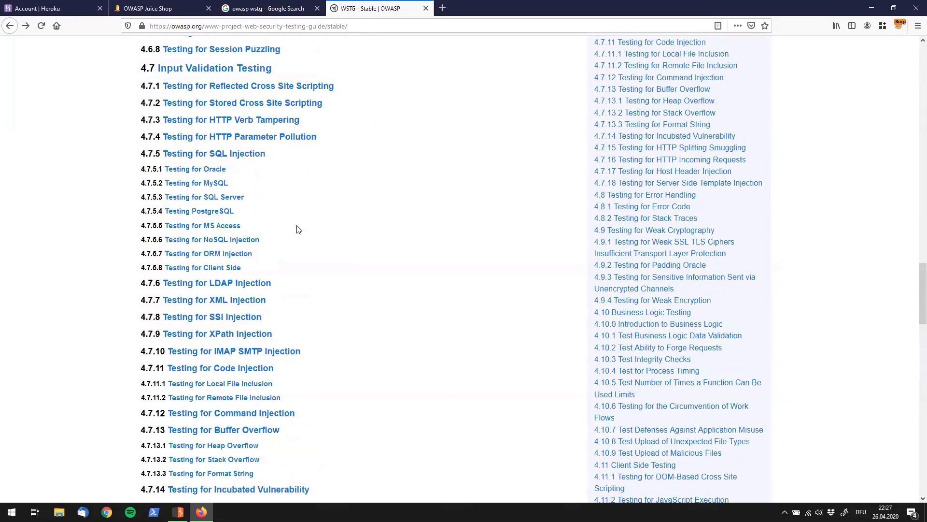
scroll(up, 3)
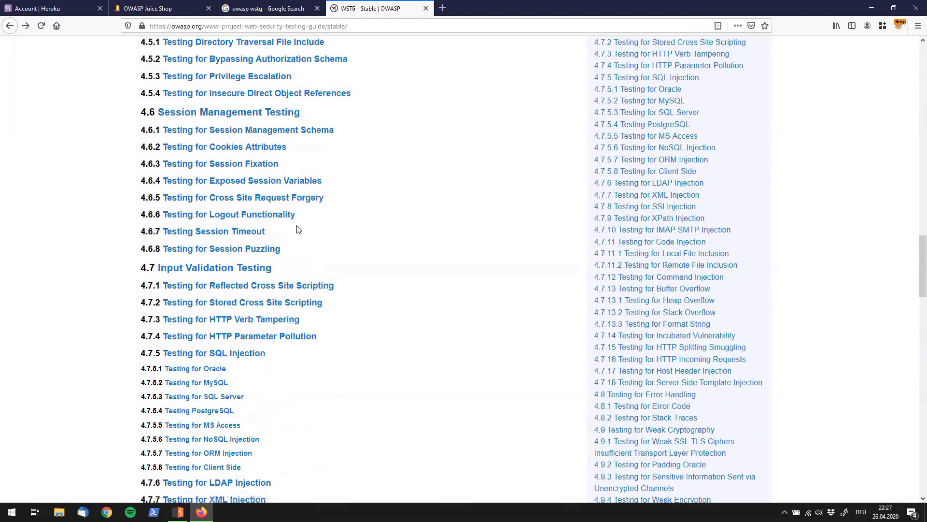
scroll(up, 3)
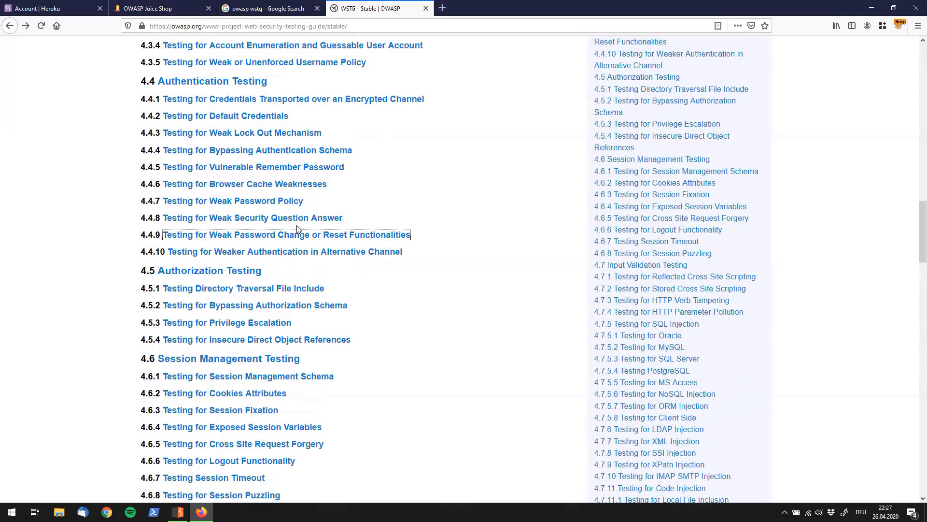
mouse_move(314, 214)
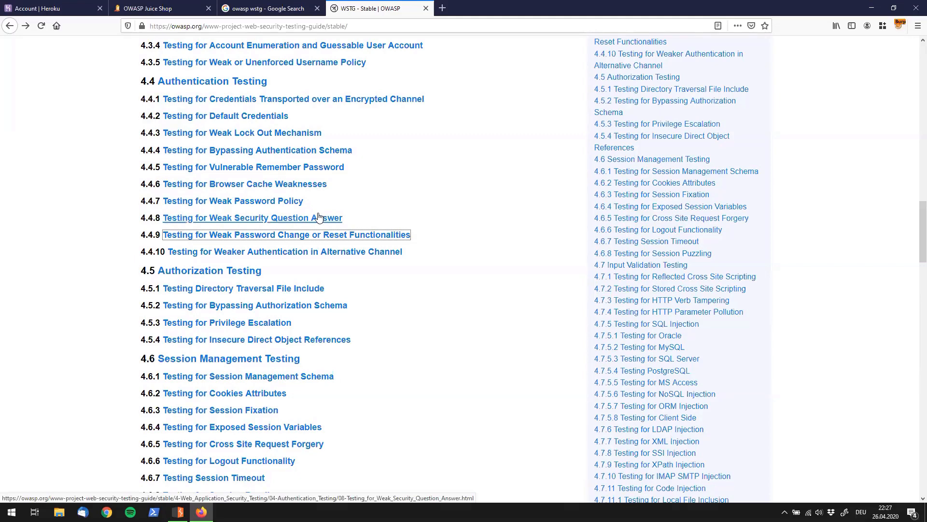
mouse_move(338, 219)
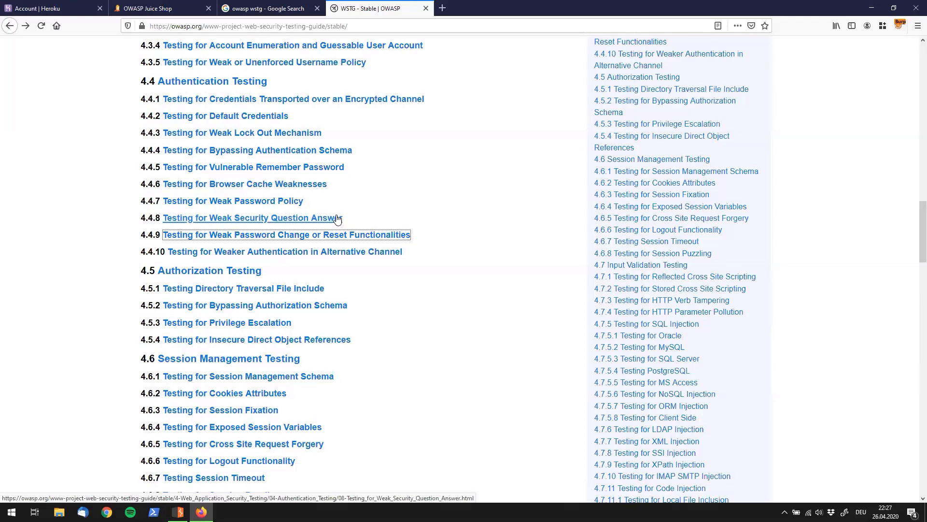
scroll(up, 3)
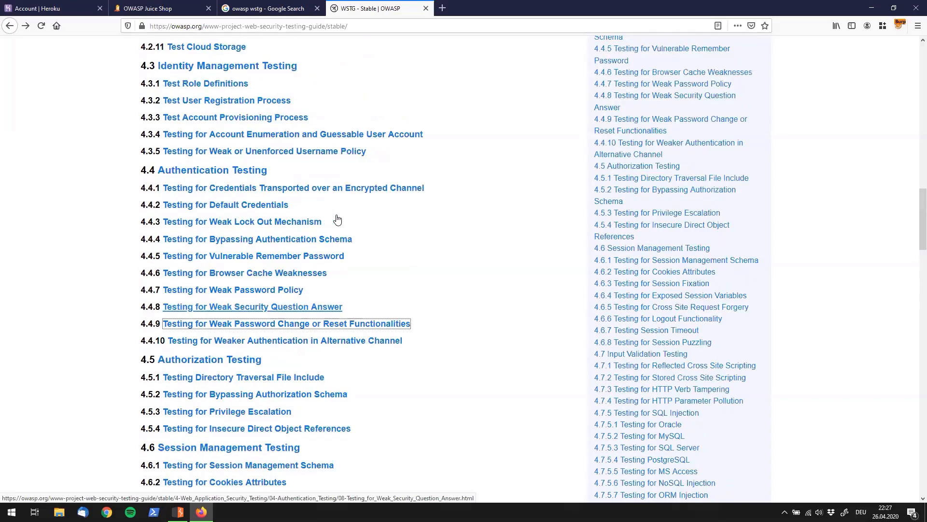
scroll(up, 3)
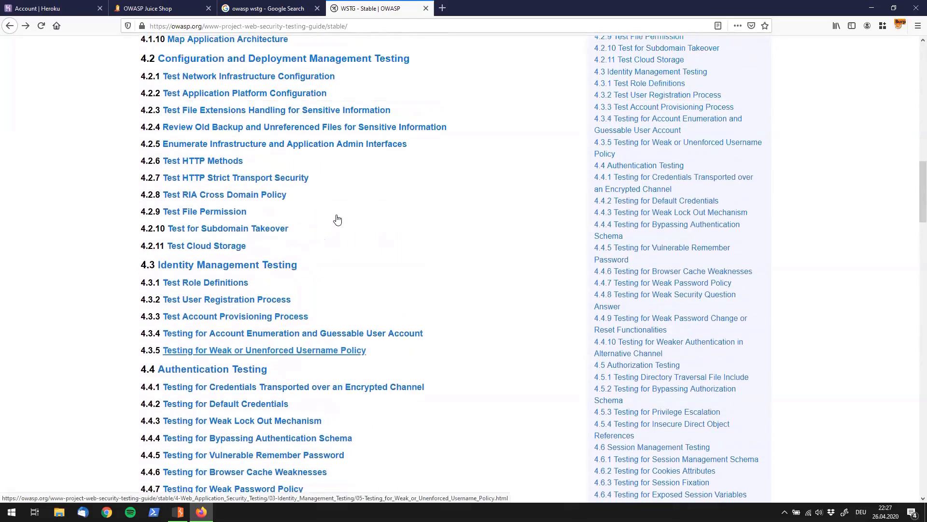
scroll(up, 3)
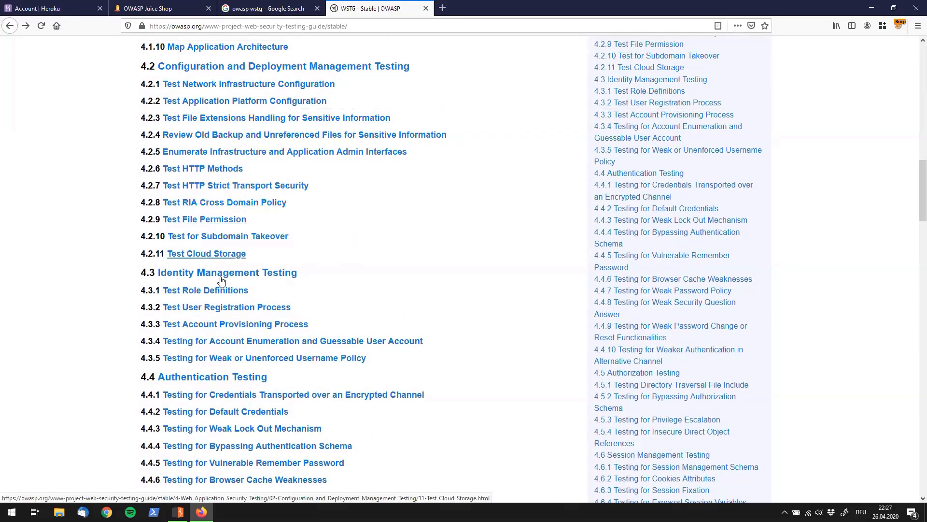